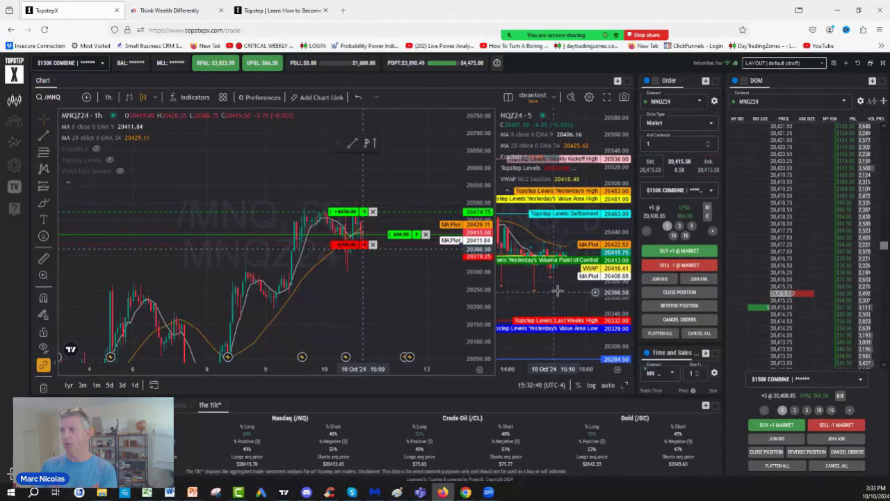
mouse_move(402, 264)
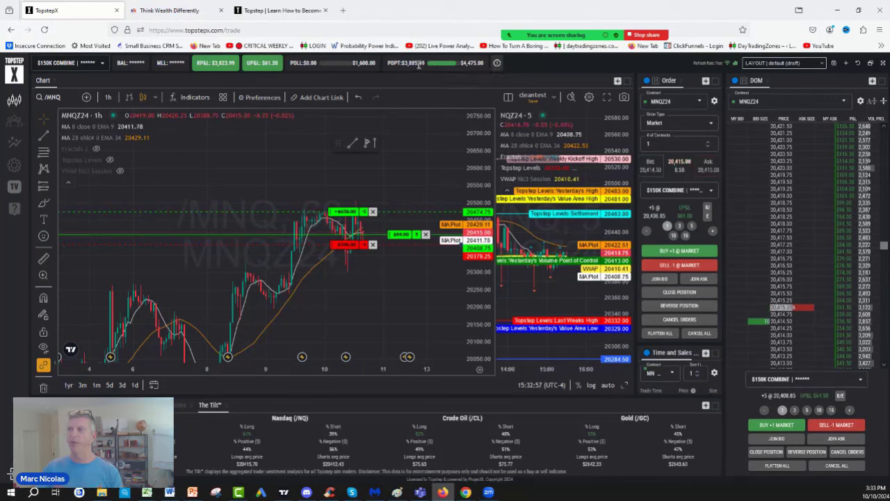
mouse_move(378, 165)
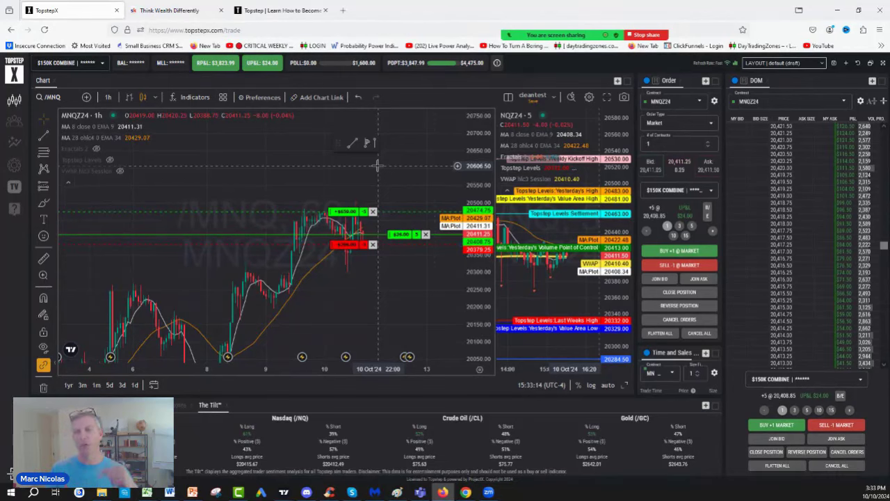
mouse_move(437, 176)
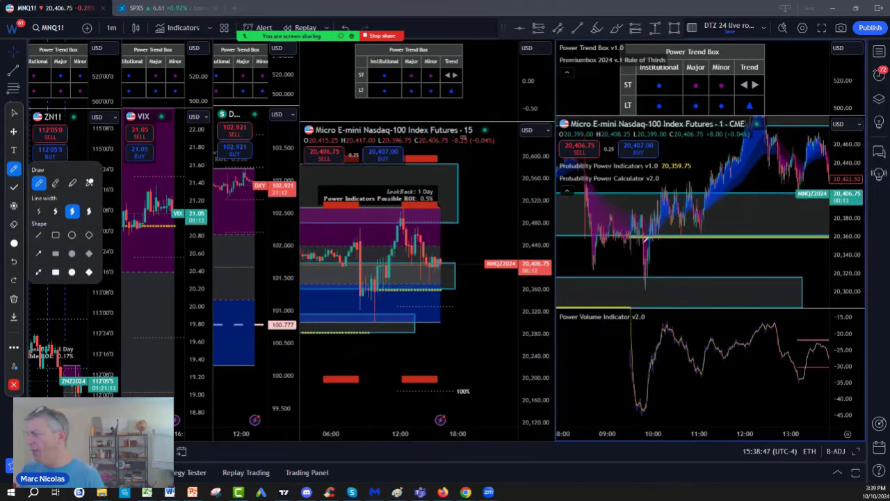
- Sketch an arrow and circle at the morning dip on the 1-minute chart, then delete them
left_click_drag(571, 191, 619, 232)
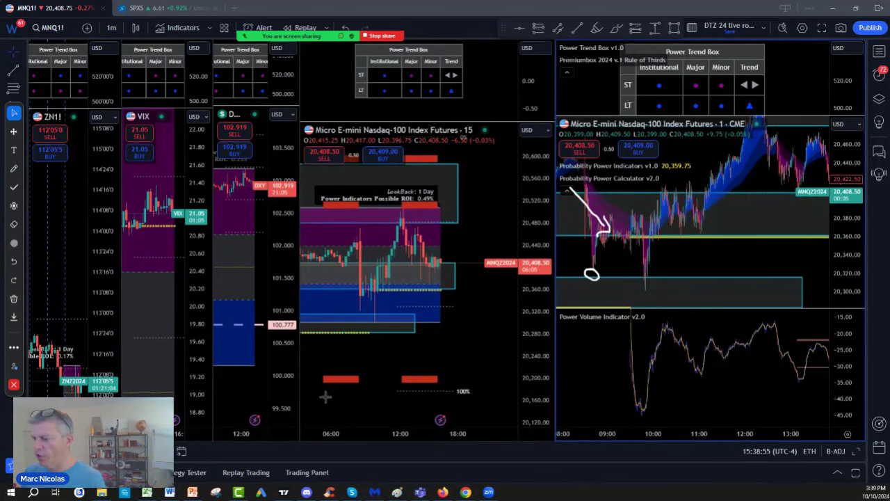
left_click(112, 28)
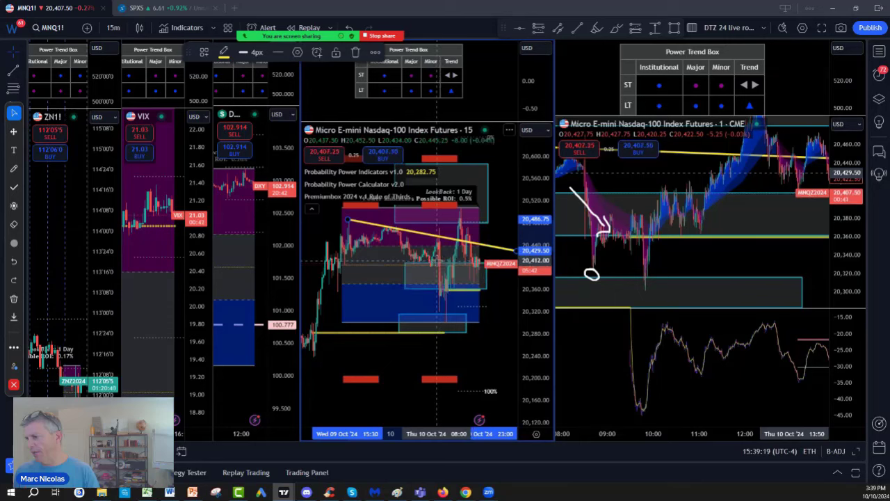
mouse_move(456, 278)
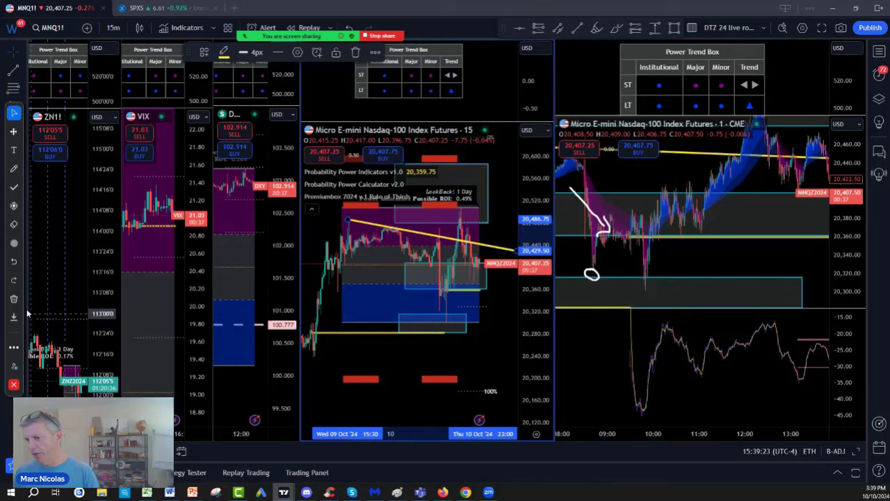
mouse_move(640, 228)
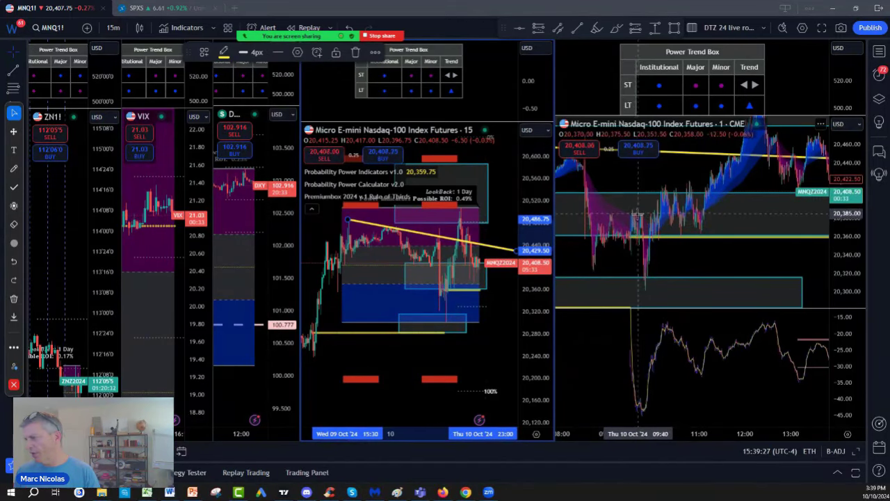
mouse_move(637, 219)
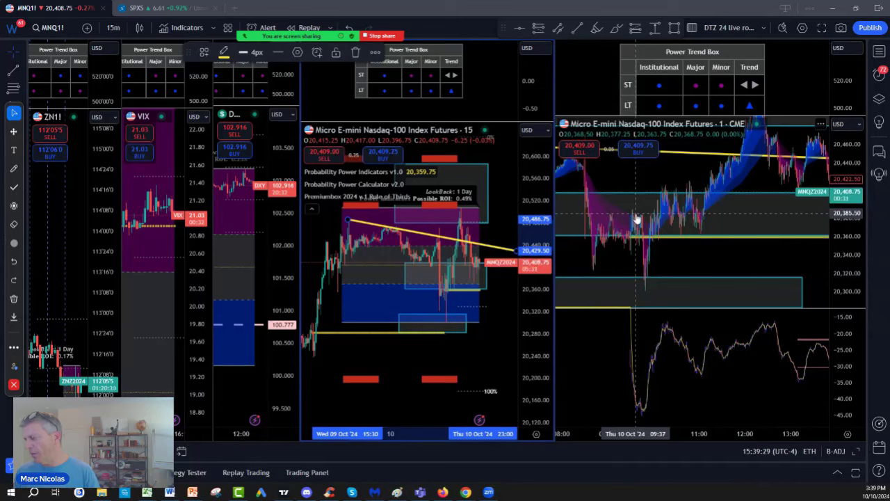
mouse_move(647, 292)
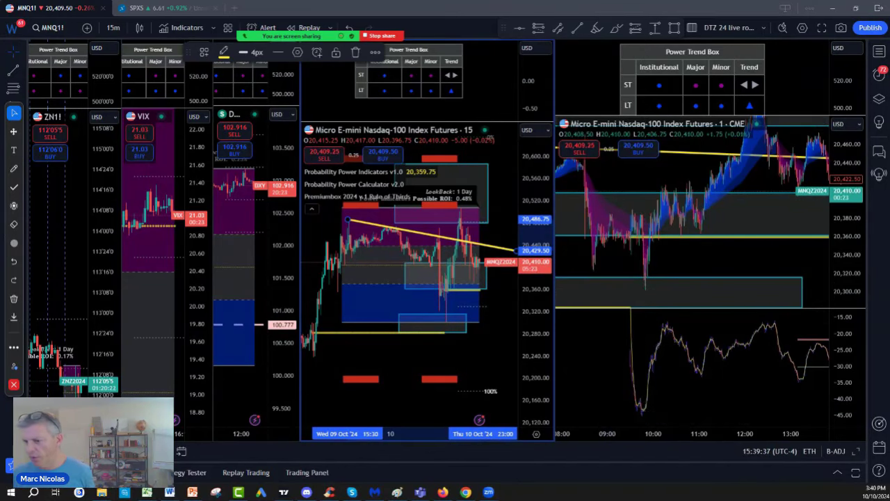
mouse_move(11, 272)
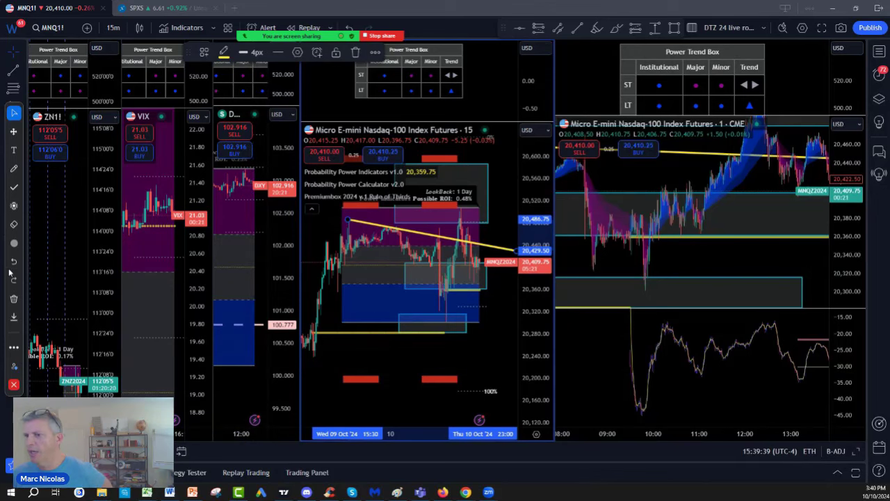
- Brush-write price levels on the 1-minute Nasdaq chart, then clear the handwritten notes
left_click(13, 168)
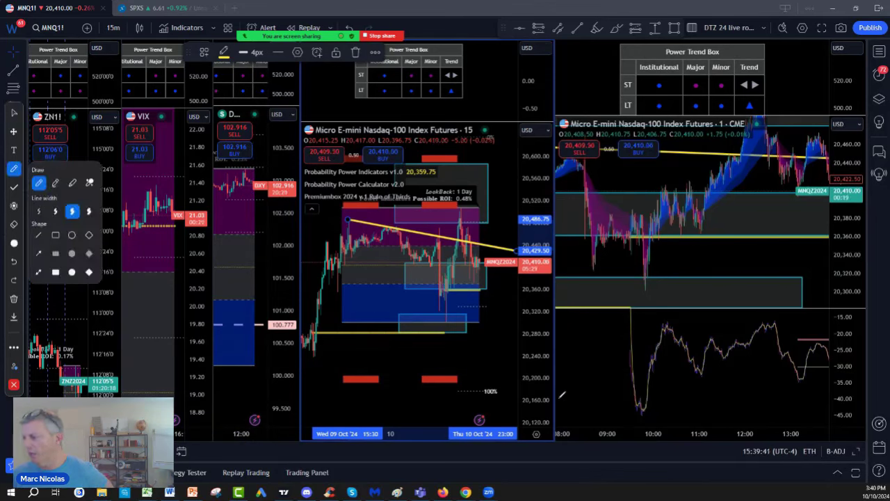
left_click_drag(622, 403, 657, 414)
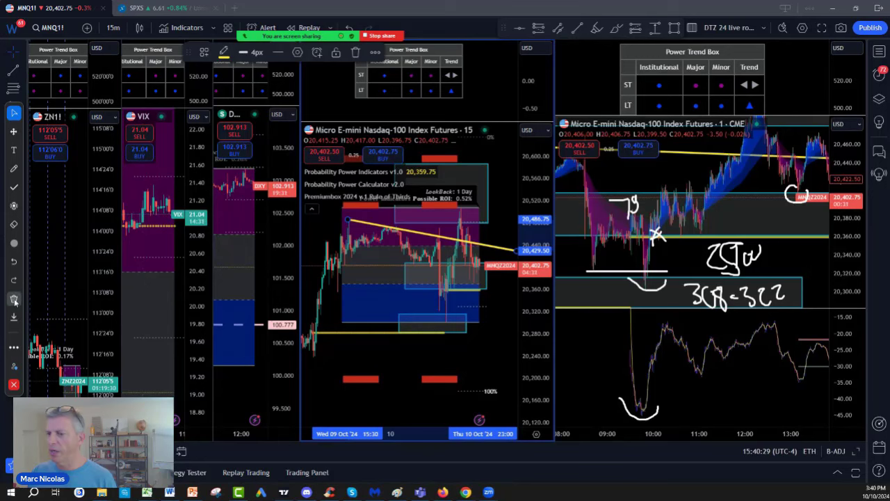
left_click(405, 13)
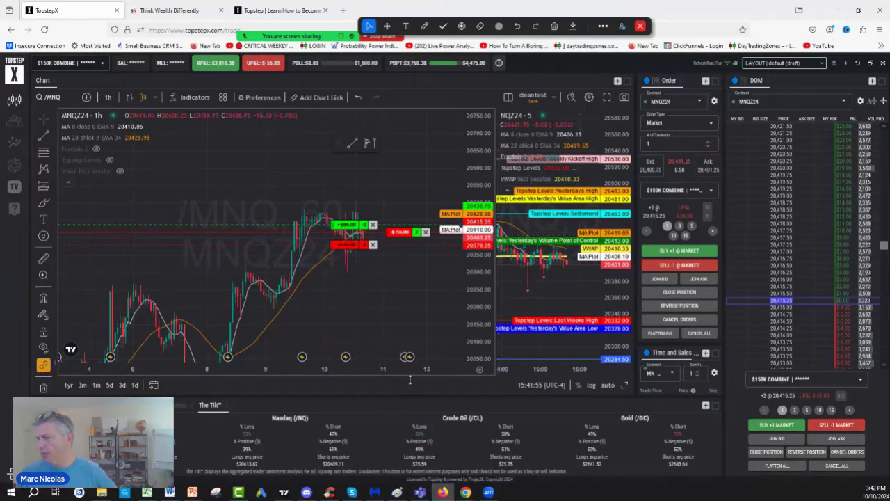
mouse_move(417, 355)
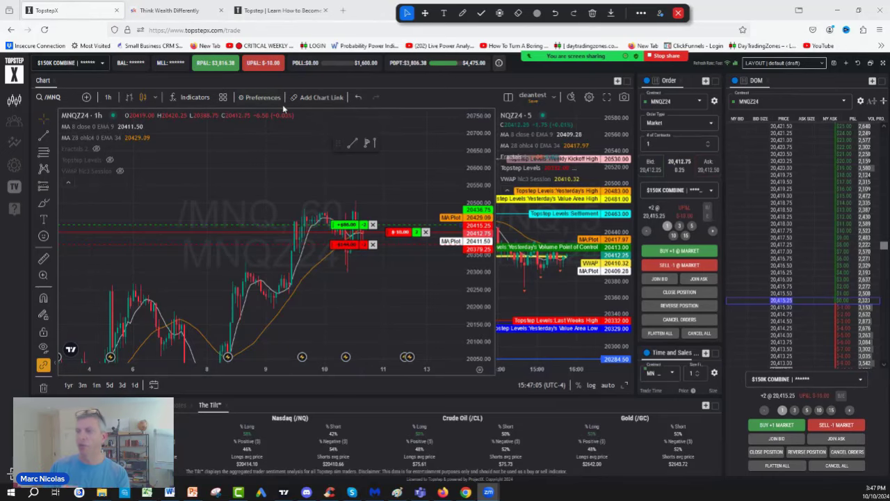
mouse_move(264, 149)
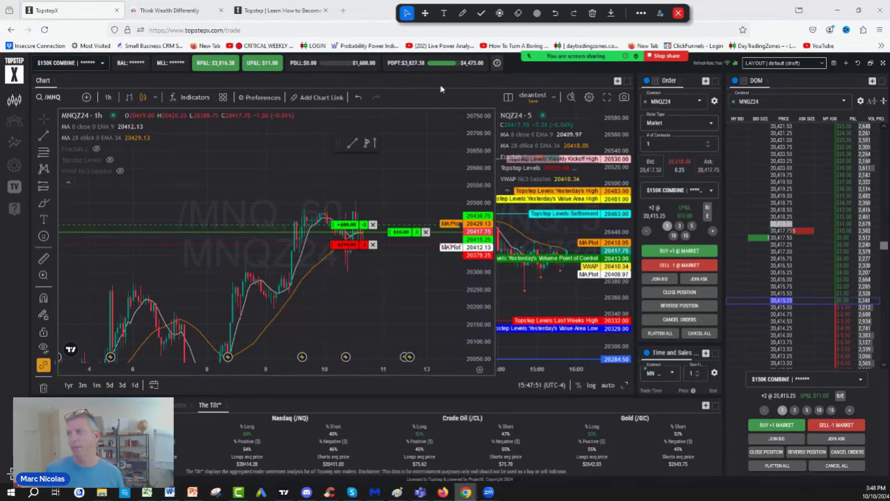
- Scroll the Think Wealth Differently feed and view the mnq,profit post's chart image
left_click(176, 9)
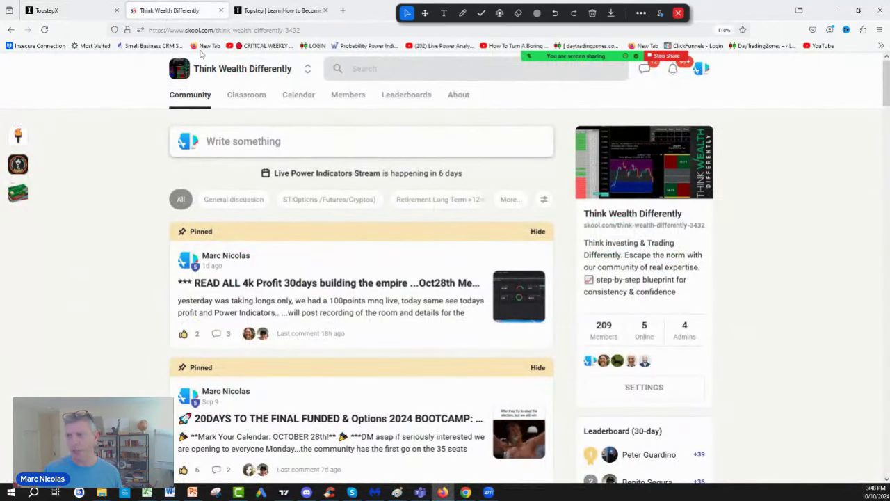
scroll("down", 3)
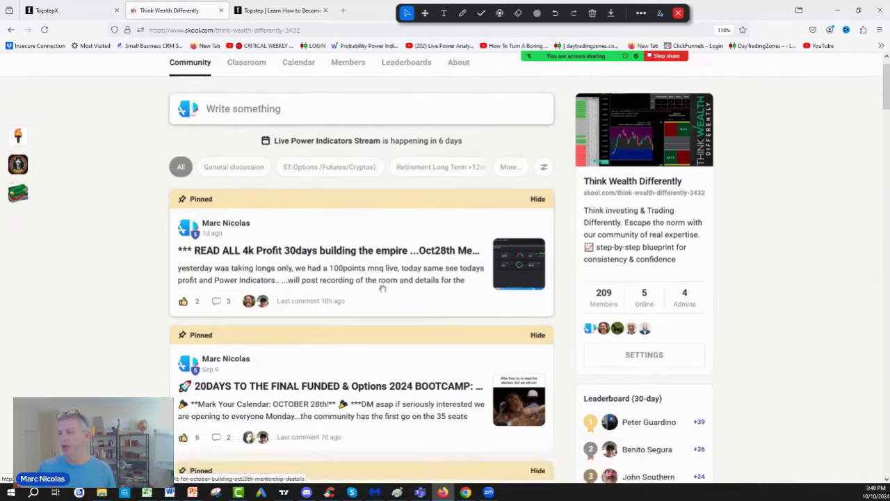
scroll("down", 3)
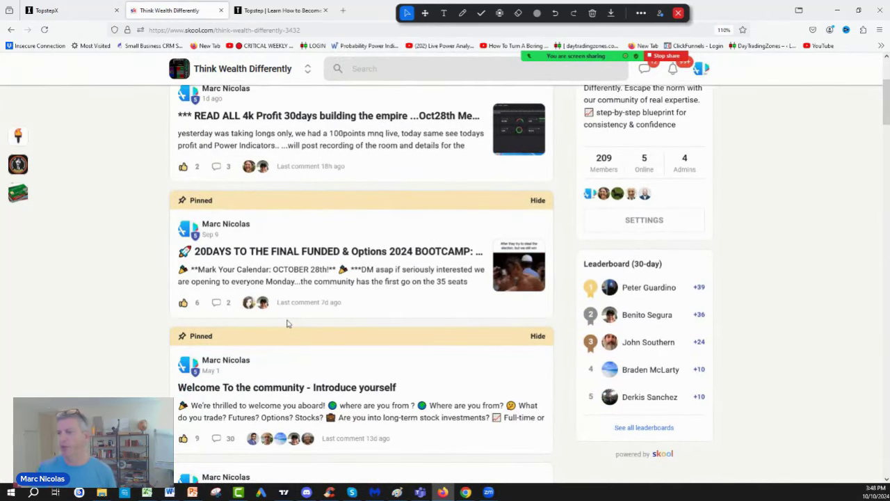
scroll("down", 3)
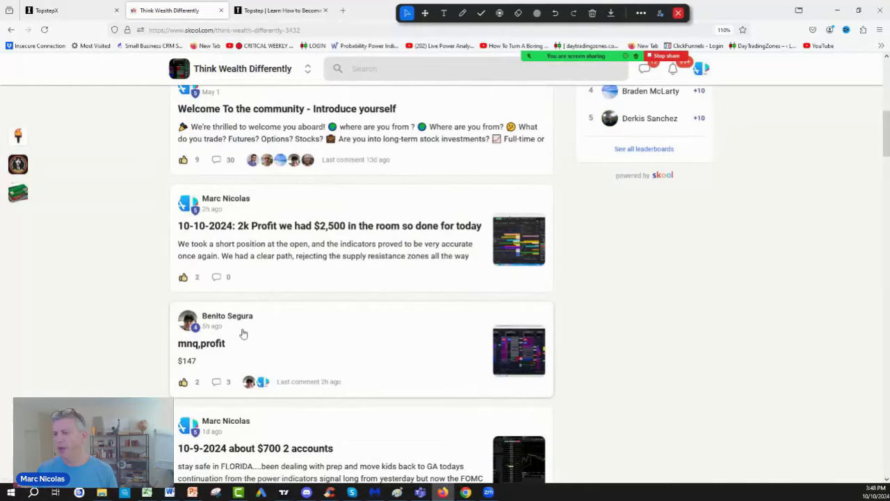
scroll("down", 3)
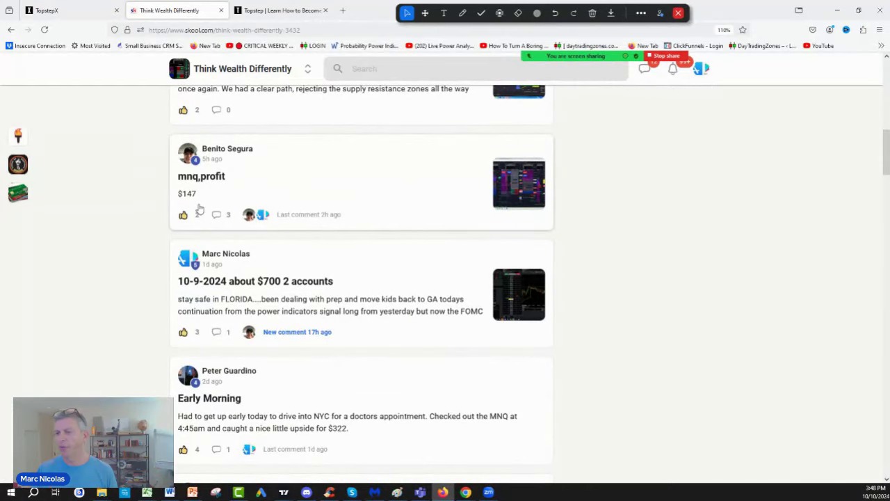
left_click(200, 176)
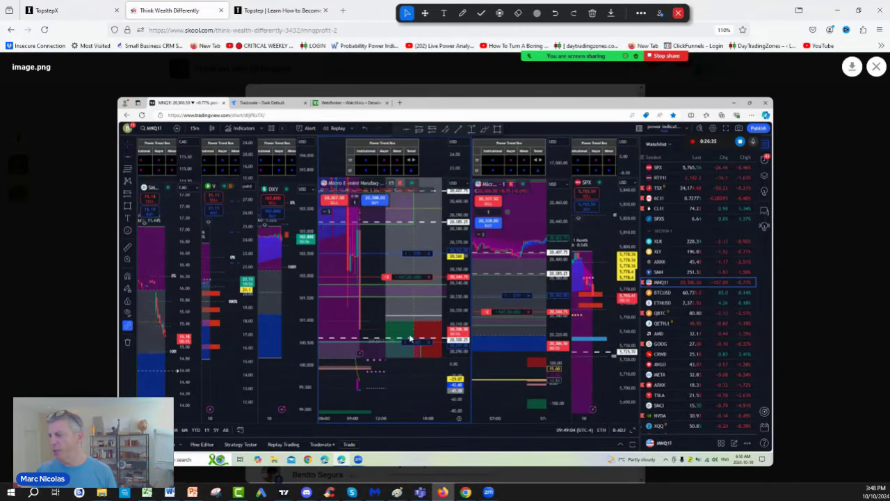
mouse_move(404, 294)
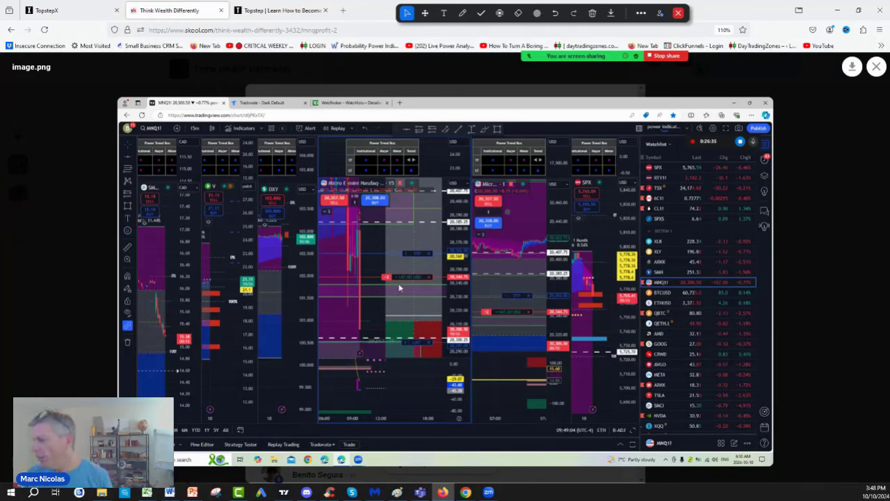
mouse_move(121, 258)
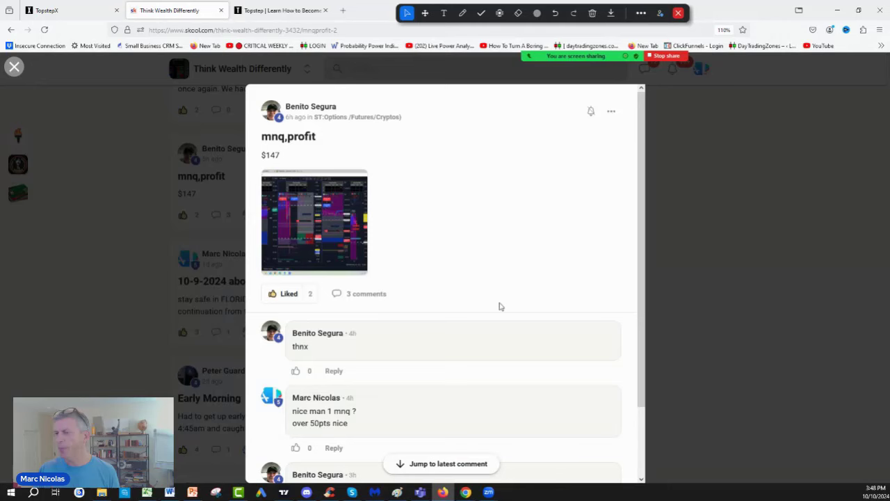
left_click(13, 66)
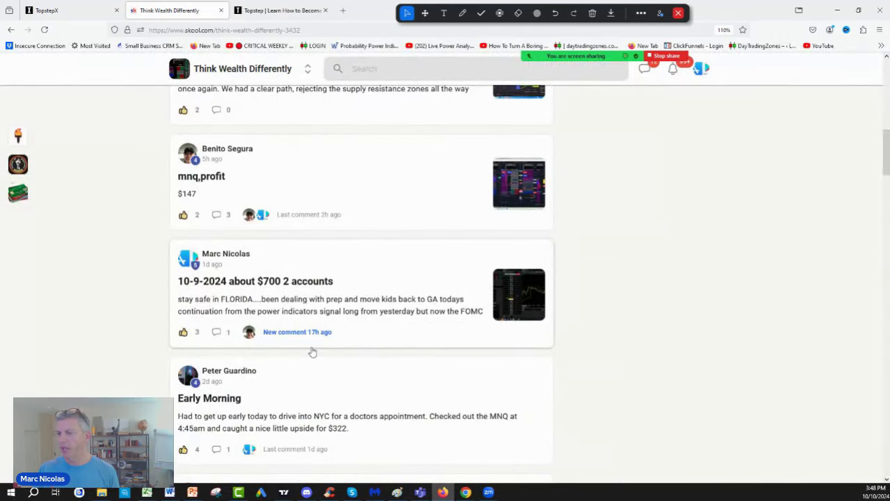
- Glance at the Classroom course catalog, then return to the community feed
scroll("down", 3)
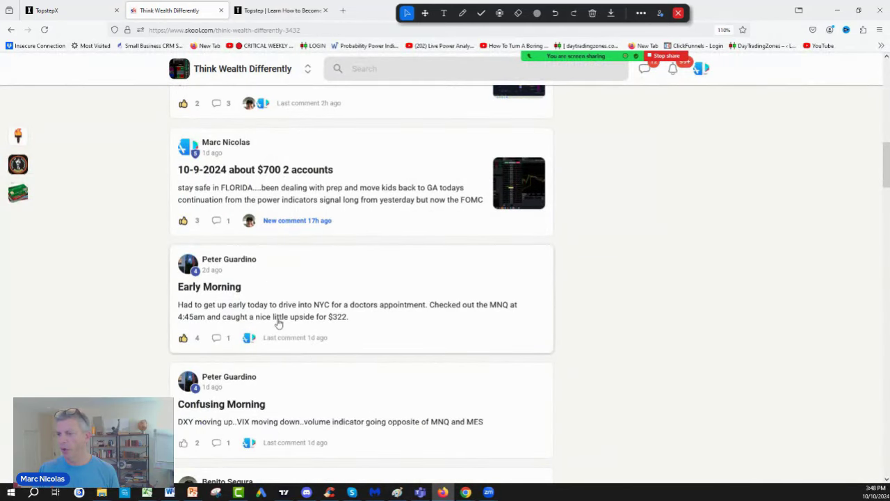
mouse_move(343, 329)
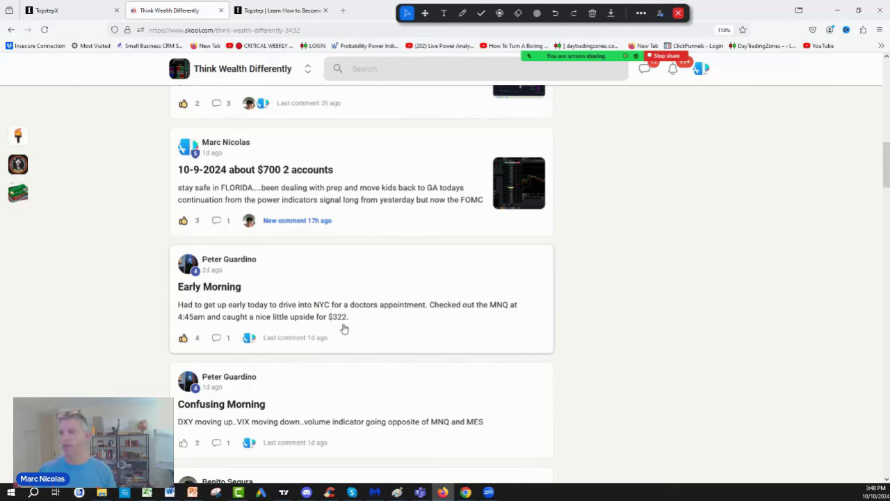
mouse_move(331, 325)
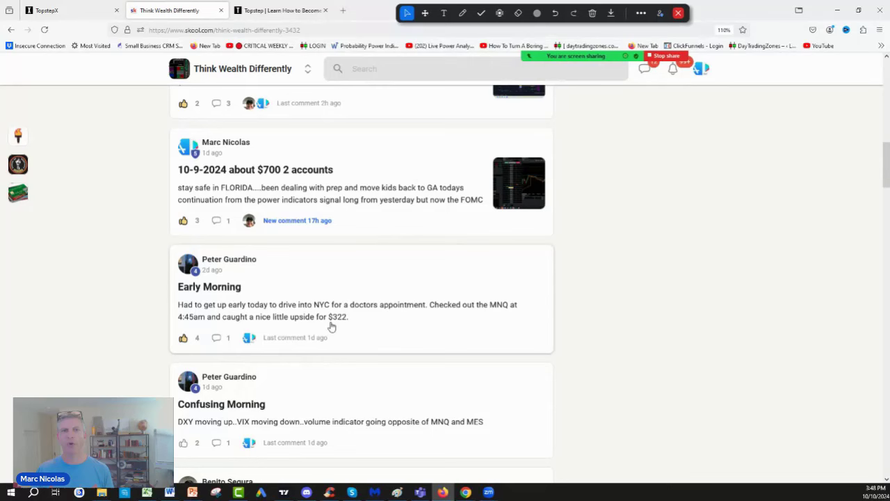
scroll("up", 3)
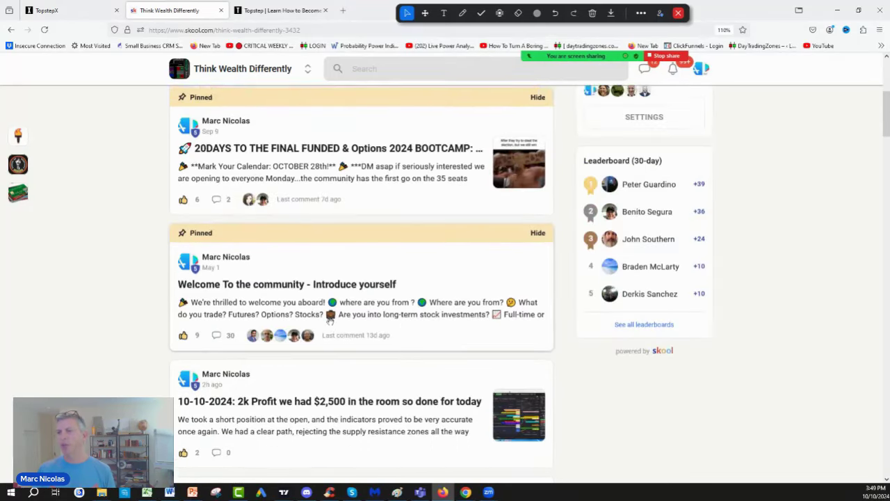
scroll("up", 3)
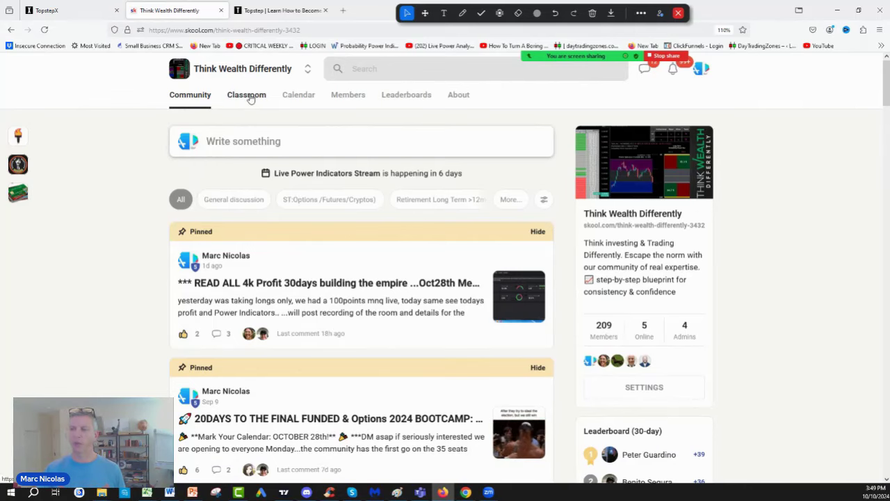
left_click(246, 95)
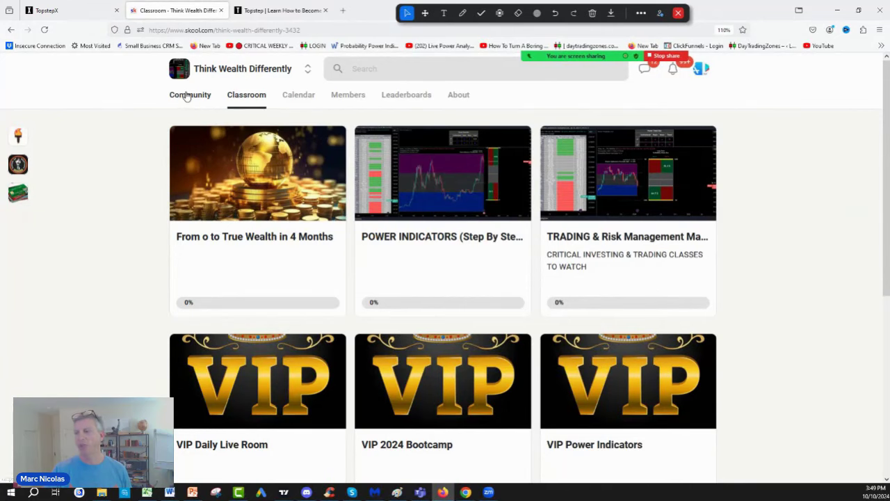
left_click(189, 94)
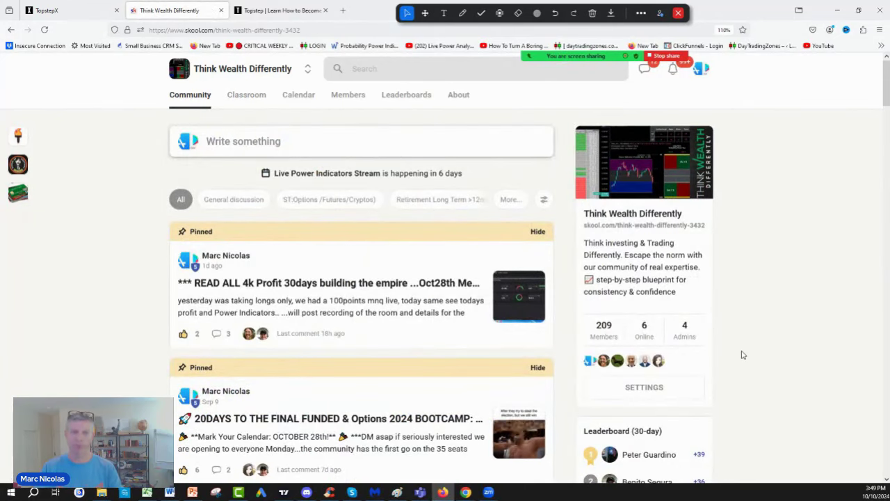
mouse_move(618, 336)
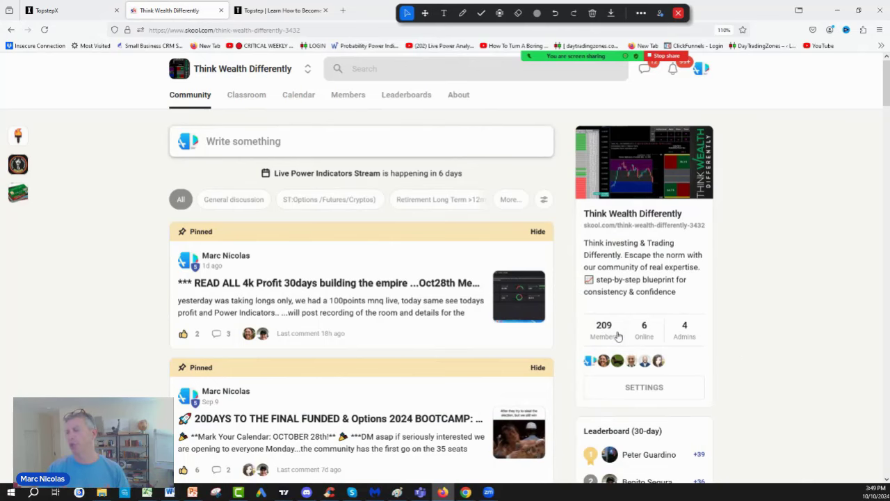
mouse_move(118, 299)
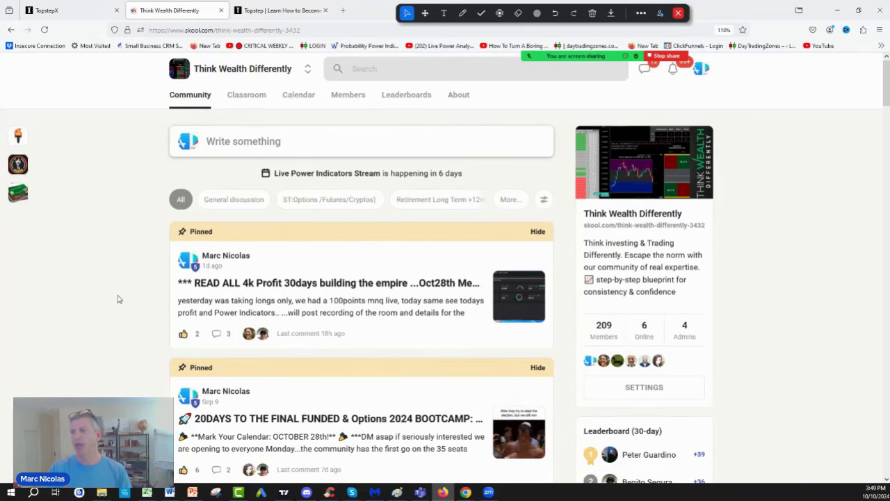
scroll("down", 3)
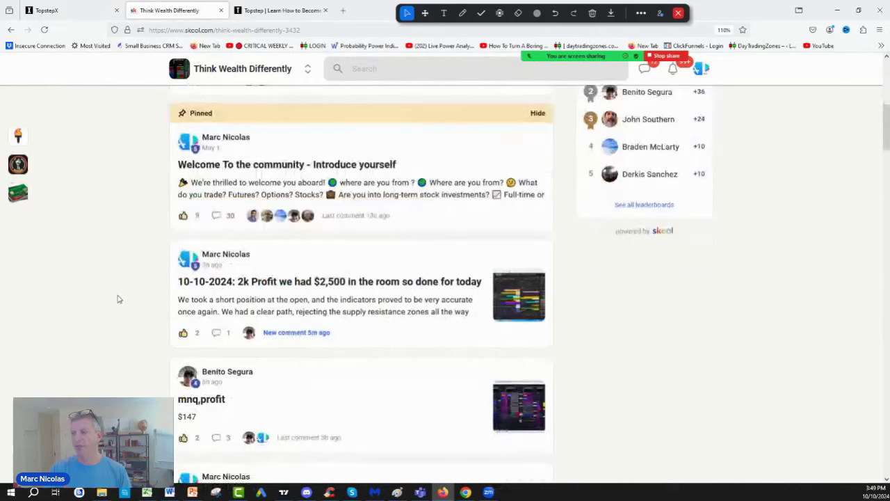
scroll("up", 3)
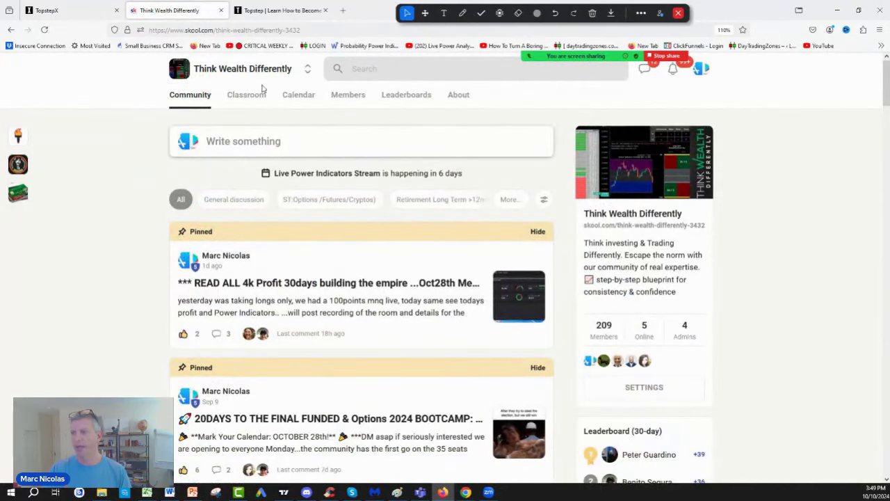
- Open the Classroom catalog listing the Power Indicators, trading and VIP courses
left_click(246, 95)
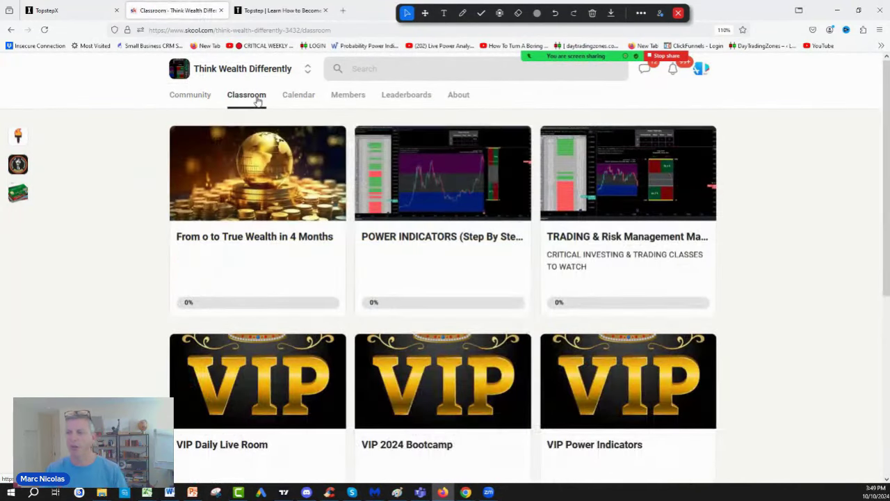
mouse_move(518, 221)
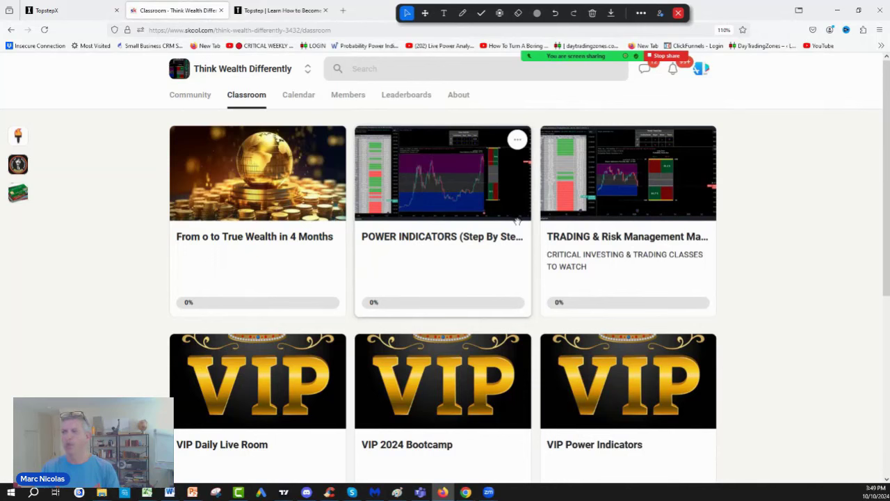
mouse_move(438, 248)
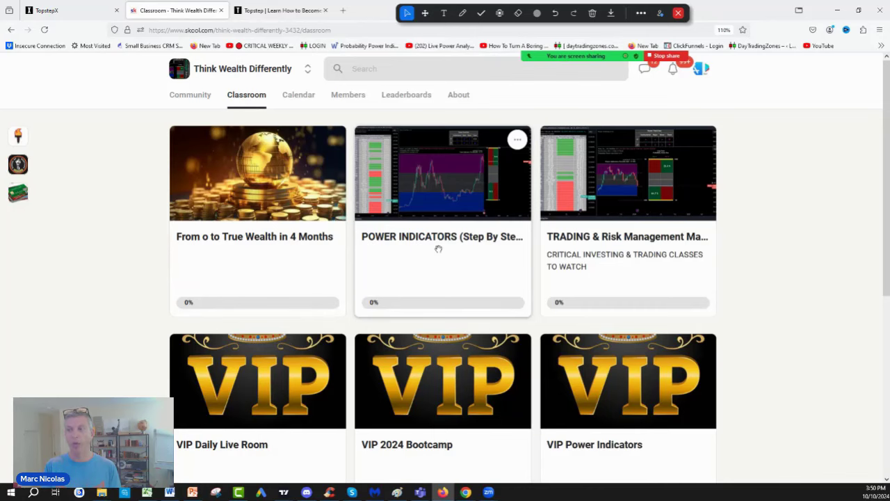
mouse_move(290, 12)
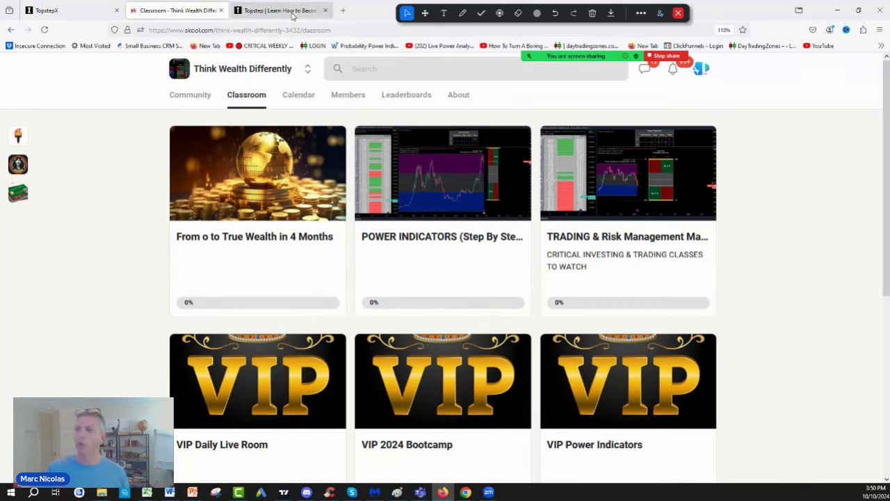
- Switch to the Topstep account-size page and choose blue annotation ink
left_click(278, 10)
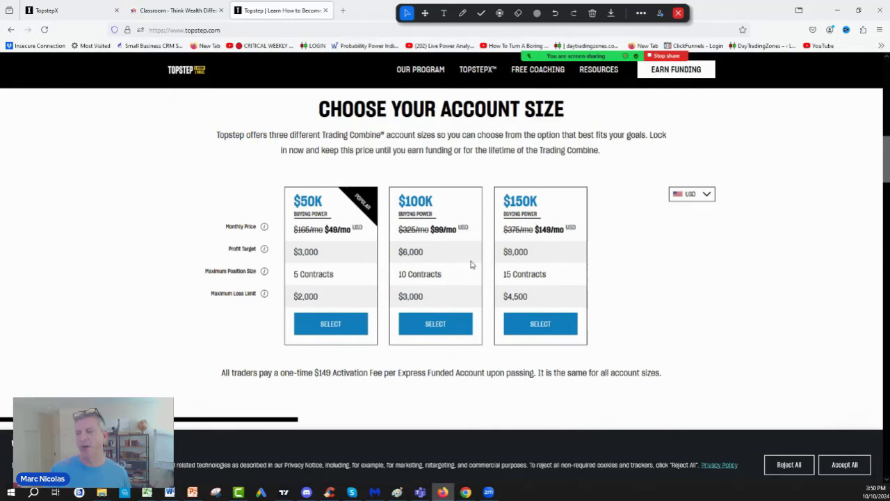
mouse_move(474, 28)
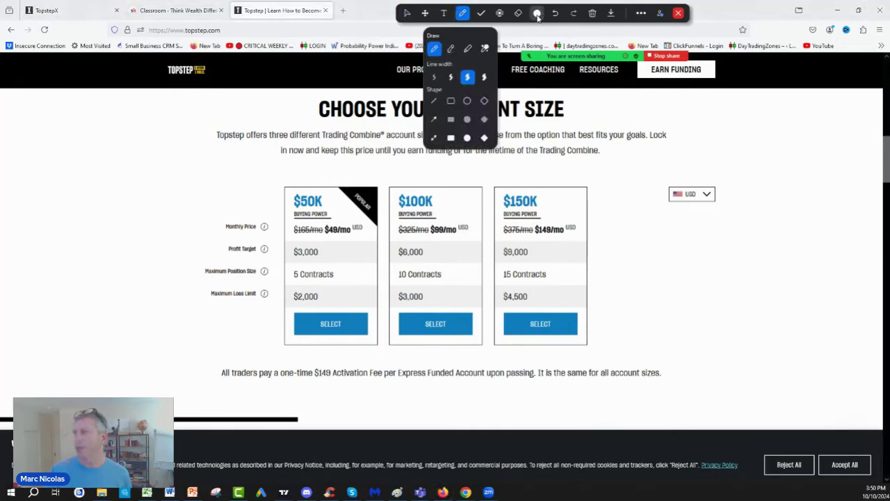
left_click(537, 12)
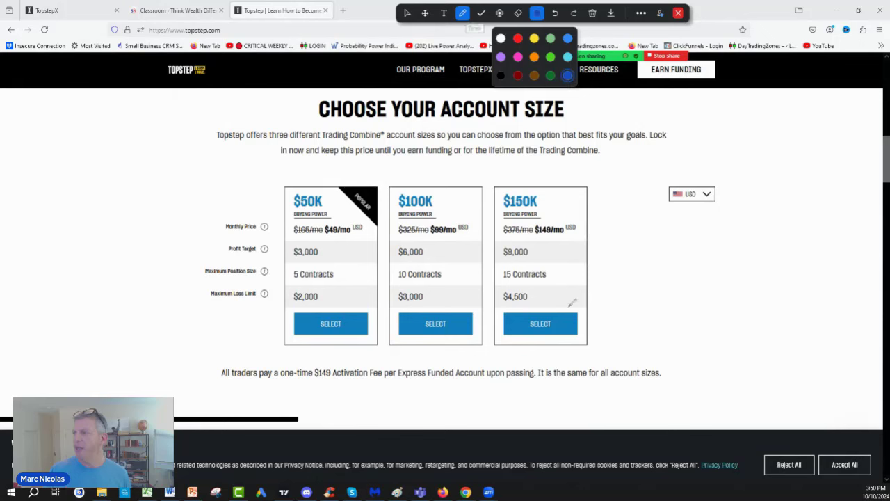
mouse_move(292, 187)
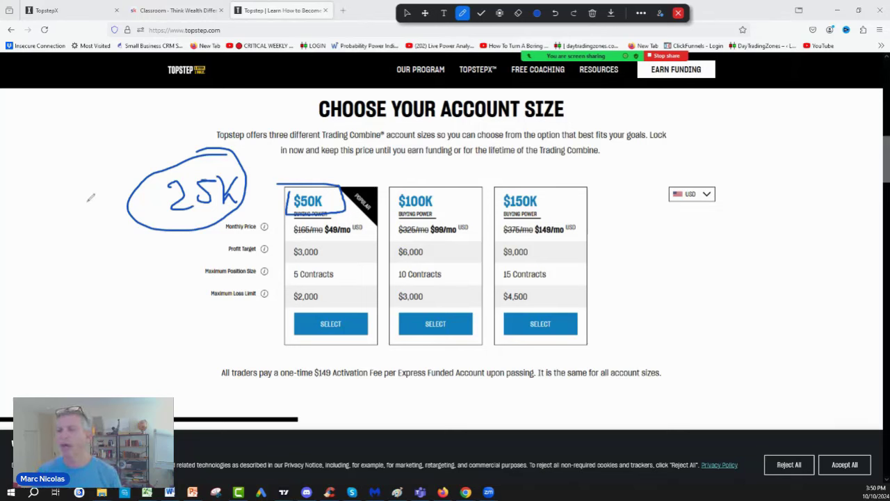
- Arrow the 25K note, circle 5 Contracts with NQ, and revise 25K to 2-3K
left_click_drag(86, 200, 130, 200)
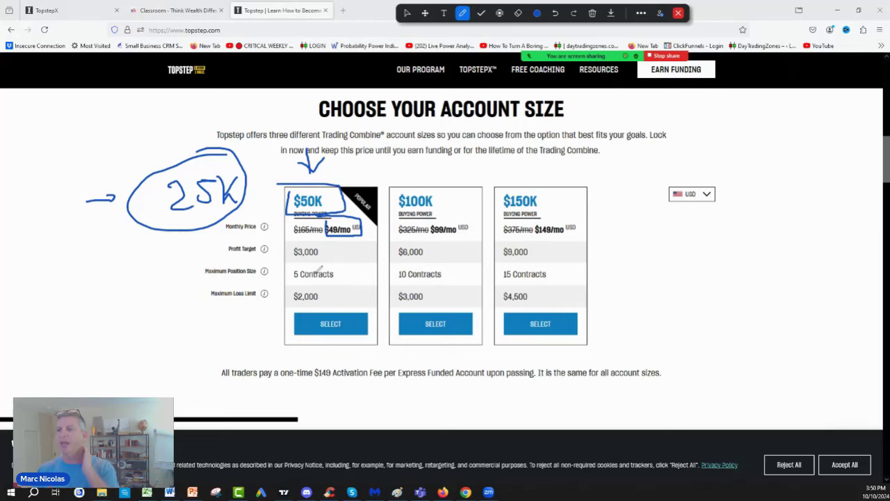
left_click_drag(292, 273, 337, 274)
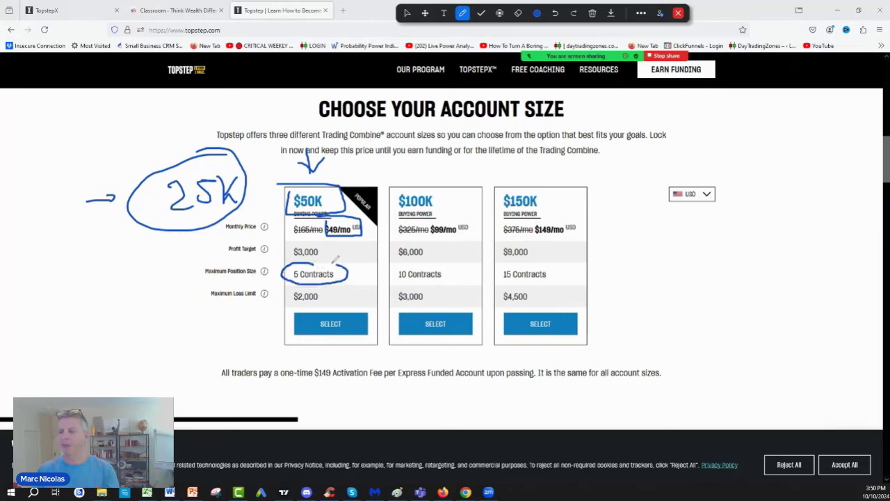
left_click_drag(355, 282, 361, 264)
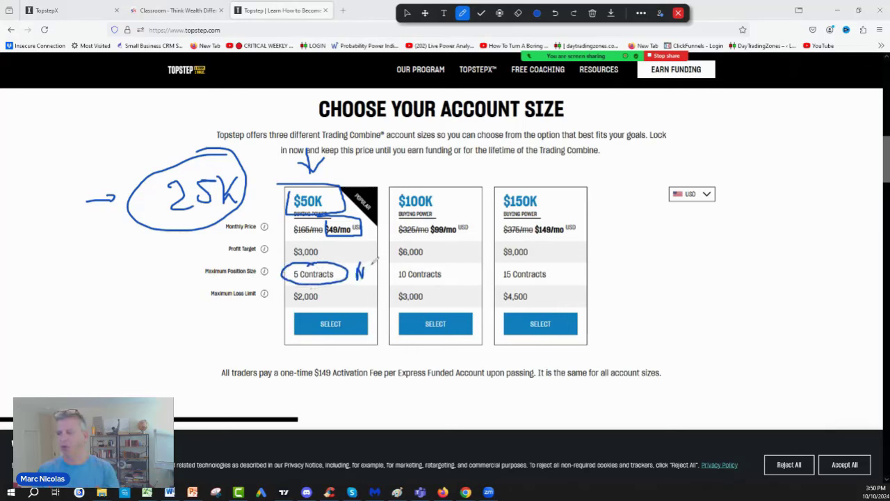
left_click_drag(358, 271, 375, 278)
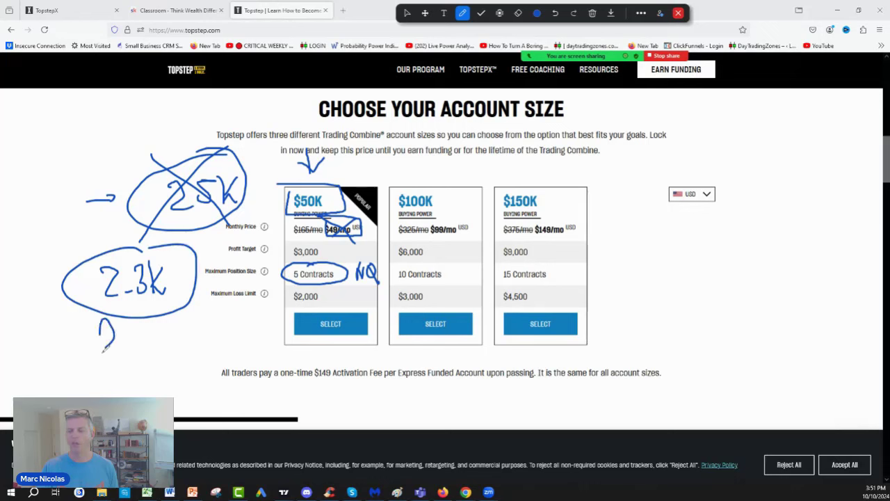
- Add a note under the 2-3K circle and draw a rising zigzag across the plans
left_click_drag(49, 341, 160, 368)
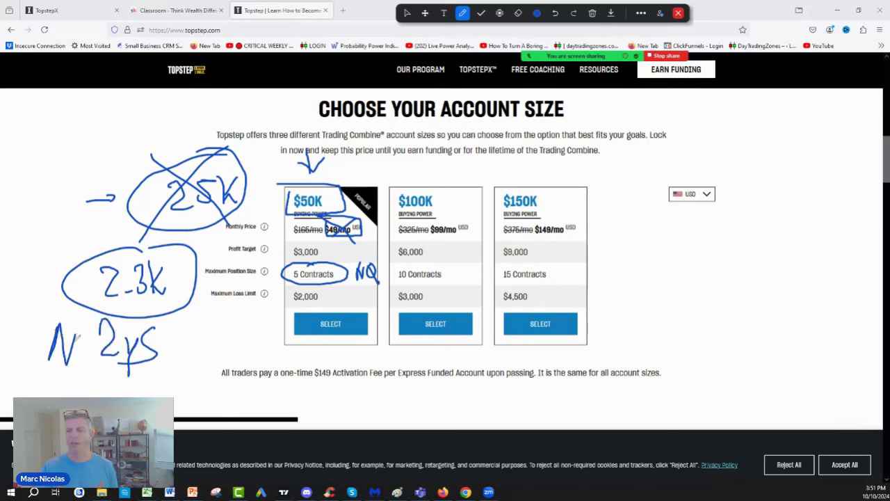
left_click_drag(70, 348, 195, 368)
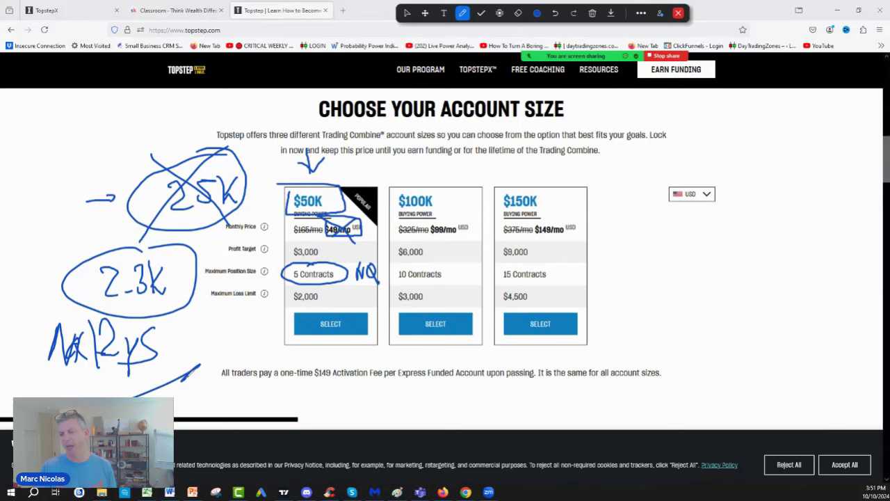
left_click_drag(340, 296, 254, 407)
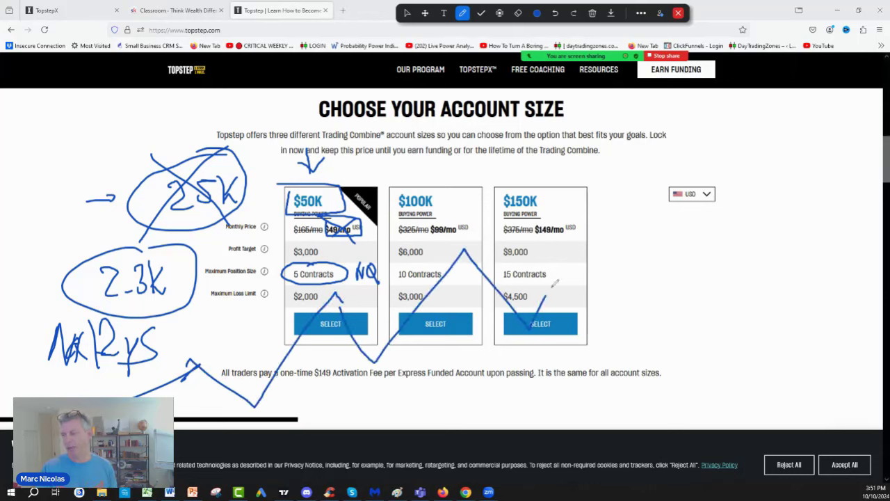
left_click_drag(549, 299, 647, 181)
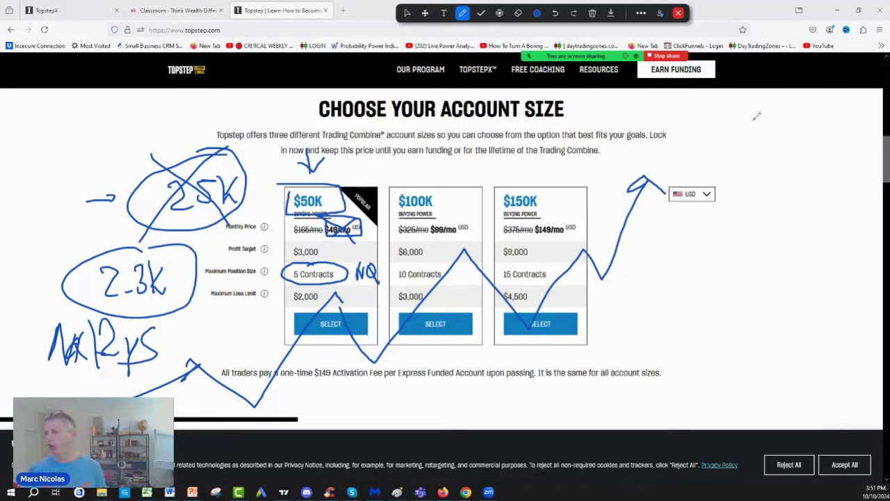
- Draw boxes on the right side labelled F1, F2 and F3
left_click_drag(699, 104, 748, 160)
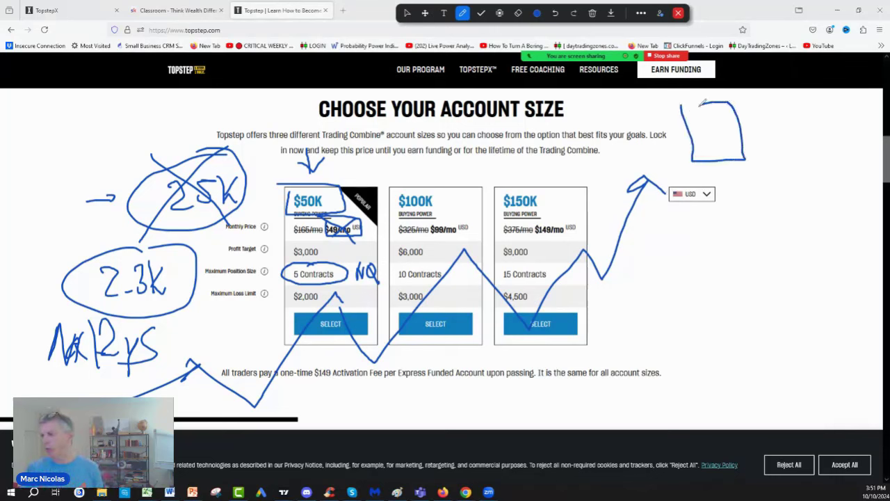
left_click_drag(702, 111, 723, 146)
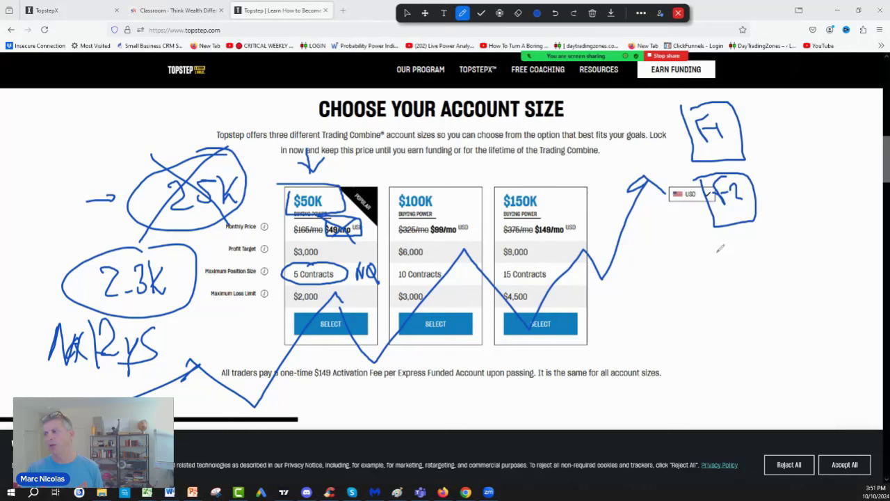
left_click_drag(720, 247, 744, 306)
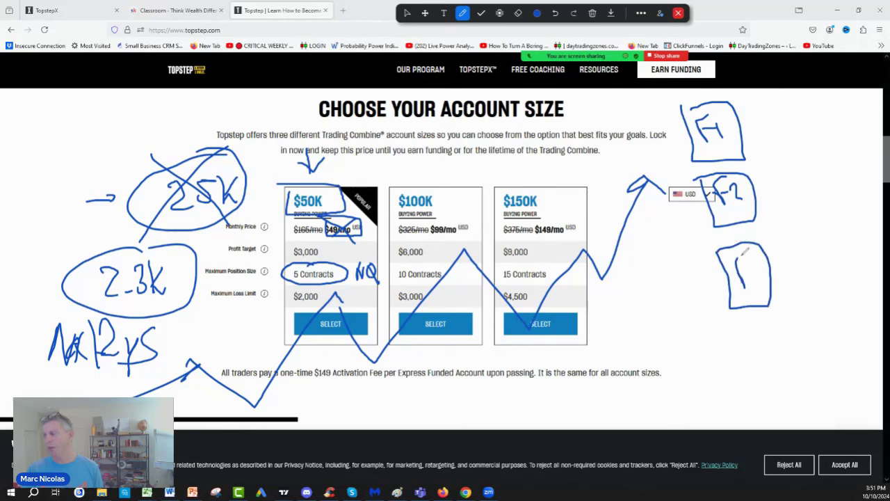
left_click_drag(741, 257, 755, 286)
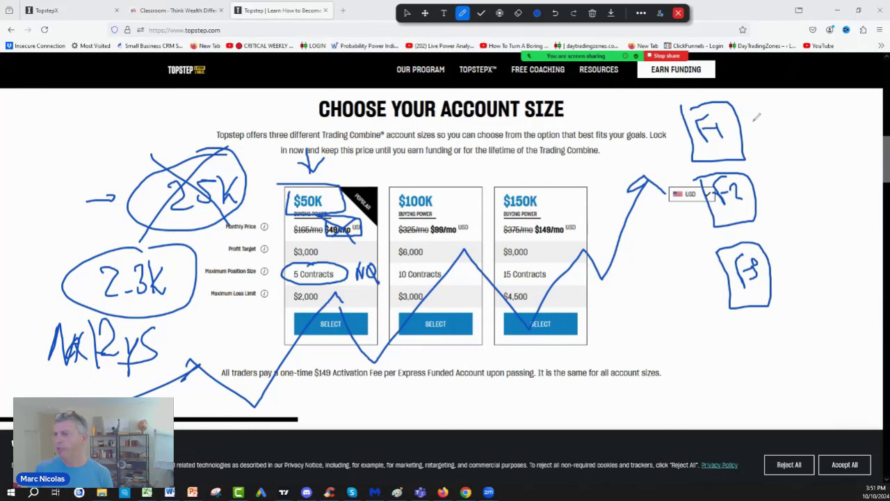
- Write and circle Scale, 18k and 19k beside F1, plus a circled 38k on the left
left_click_drag(751, 111, 785, 129)
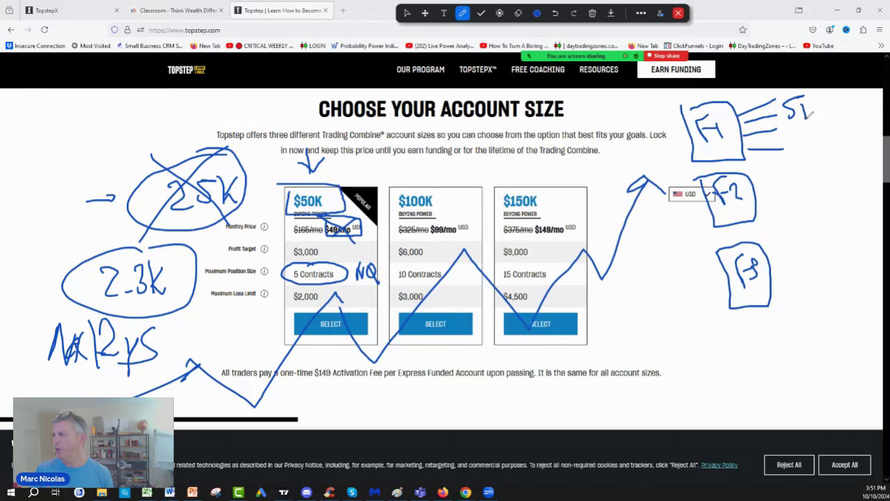
left_click_drag(786, 107, 852, 111)
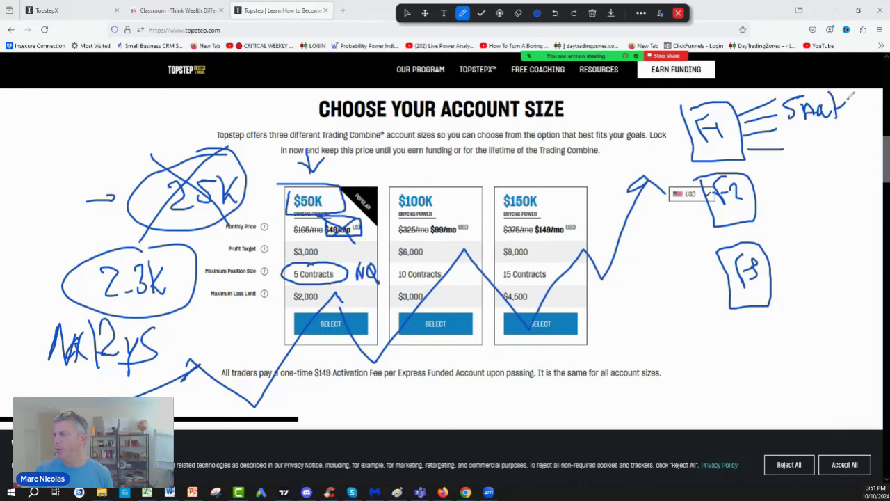
left_click_drag(785, 104, 848, 125)
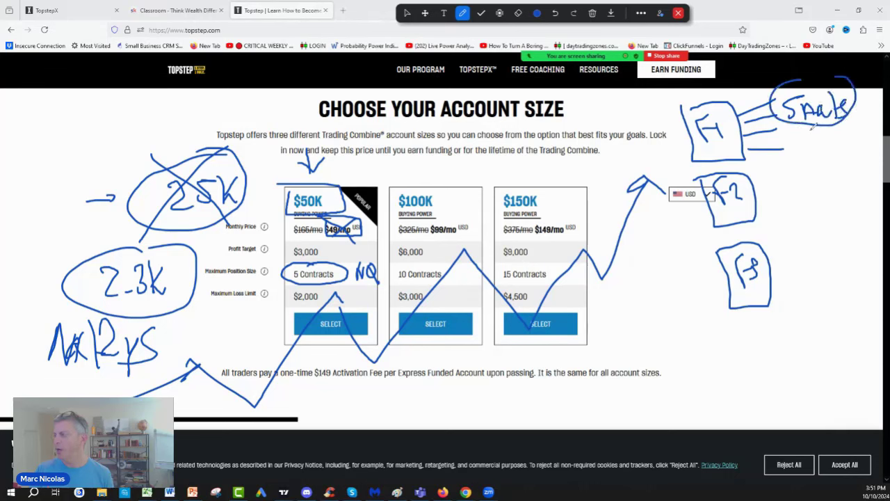
left_click_drag(813, 128, 859, 139)
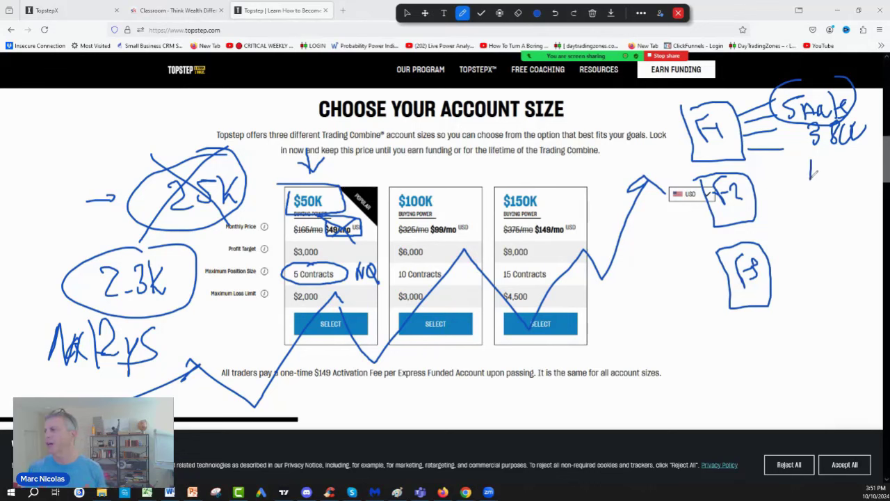
left_click_drag(810, 171, 851, 173)
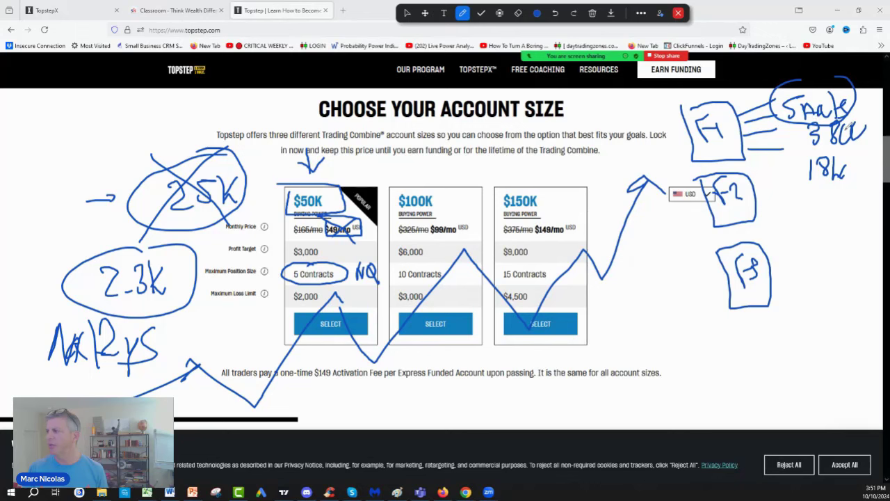
left_click_drag(835, 181, 831, 206)
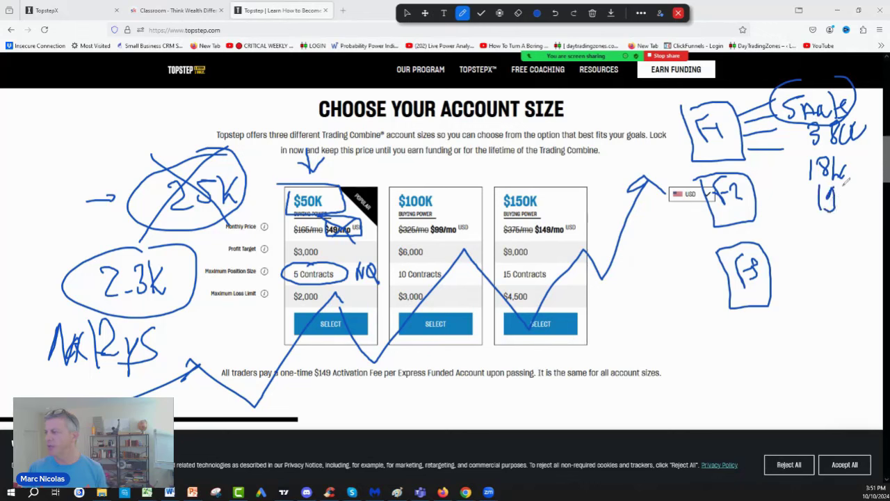
left_click_drag(792, 159, 889, 216)
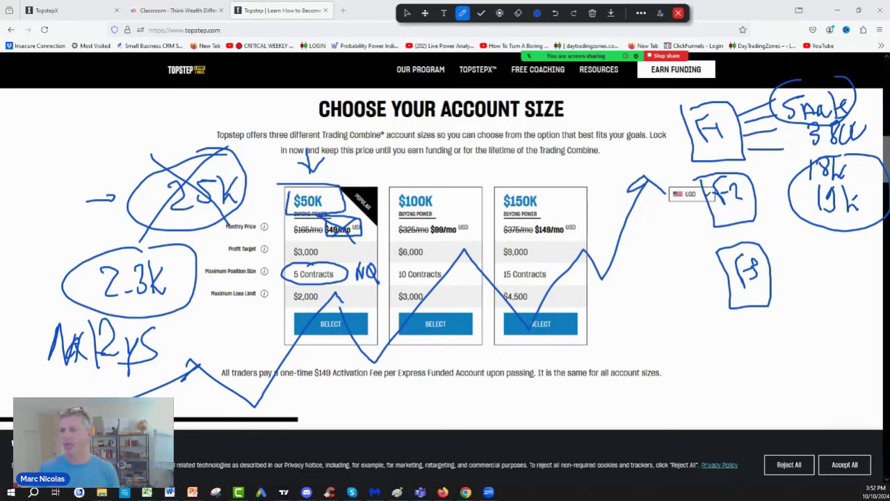
left_click_drag(35, 232, 52, 261)
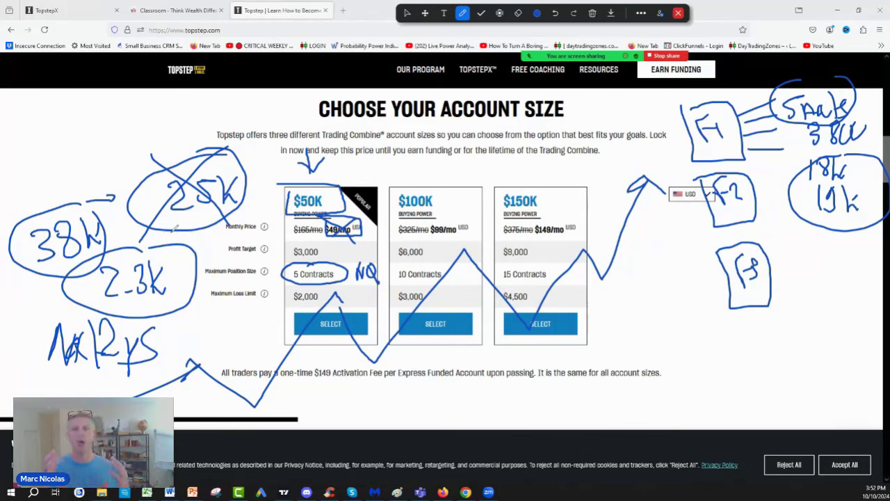
mouse_move(579, 472)
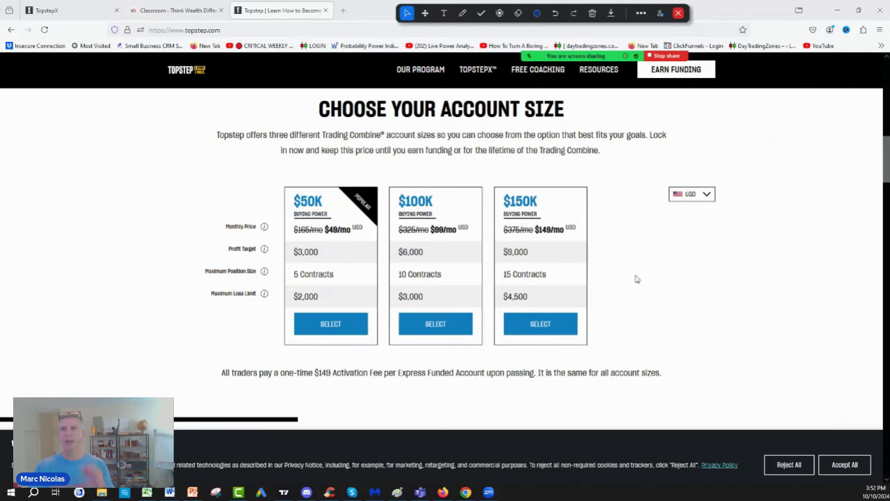
mouse_move(602, 271)
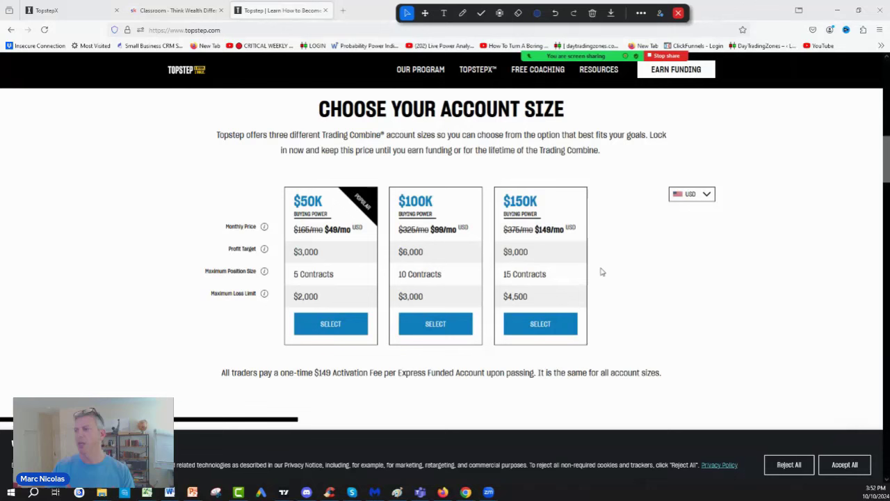
- Write the stage heading and stage 1 note about one extra prop account
left_click(463, 13)
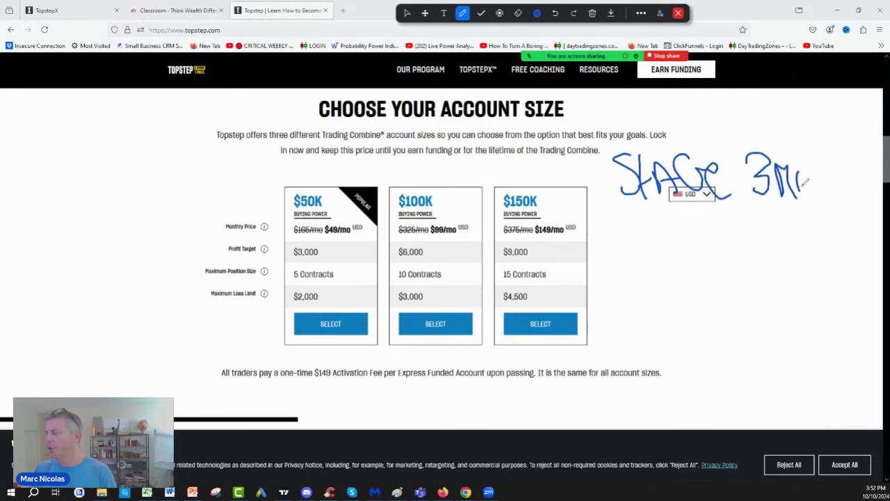
left_click_drag(779, 174, 859, 181)
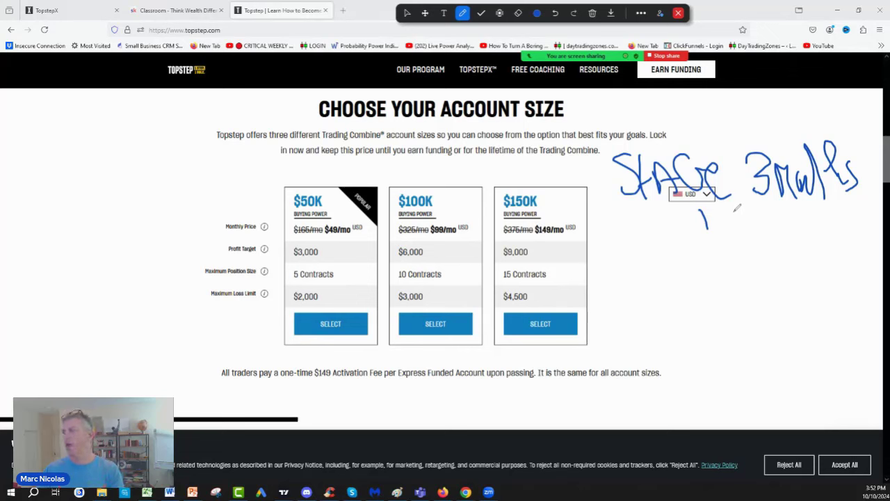
left_click_drag(716, 221, 779, 221)
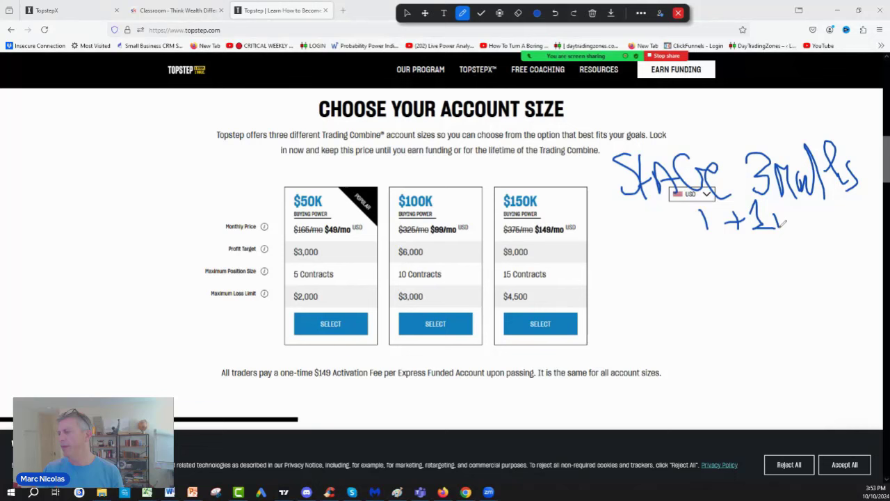
left_click_drag(776, 223, 834, 226)
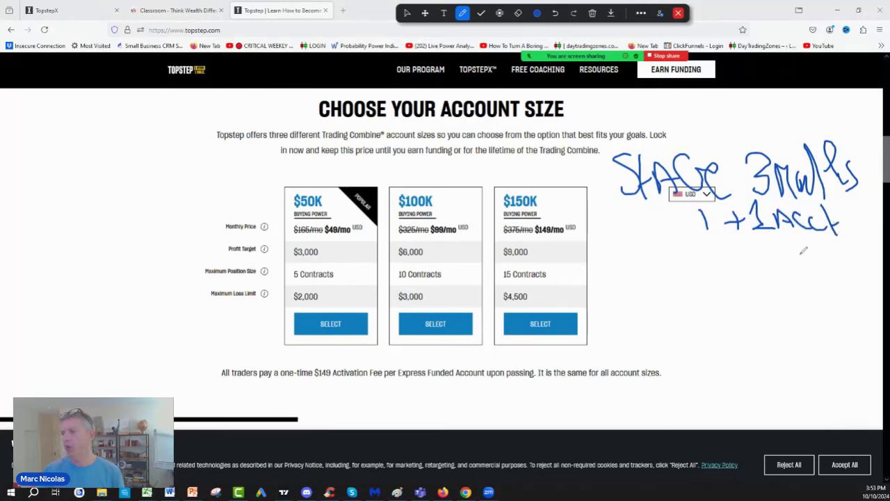
left_click_drag(786, 236, 848, 264)
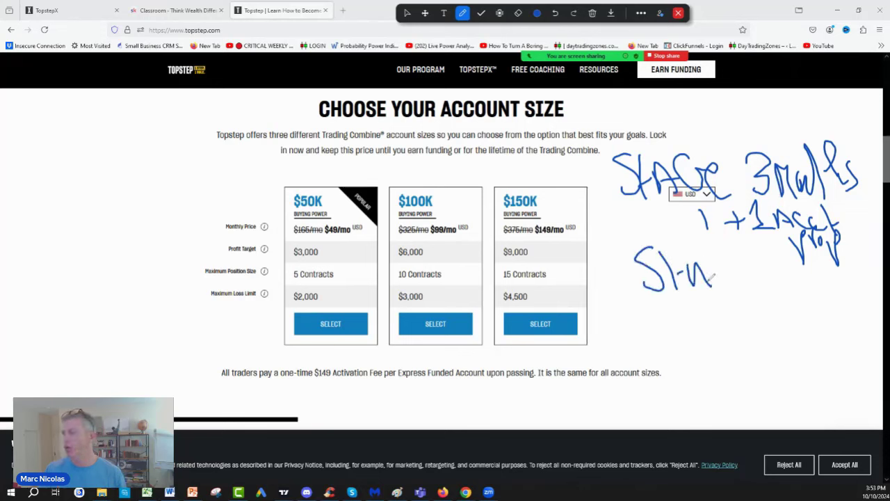
- Add the stage 2 scaling and stage 3 payouts notes with a months timeframe
left_click_drag(709, 278, 790, 334)
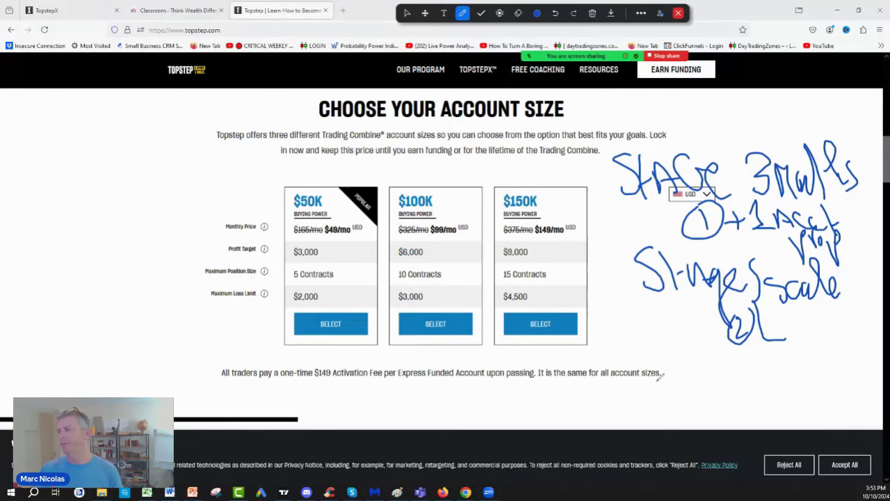
left_click_drag(650, 365, 698, 389)
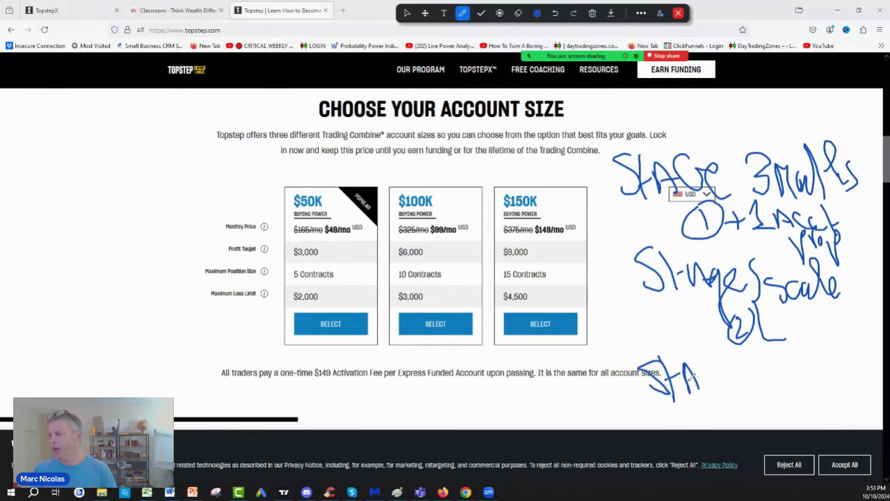
left_click_drag(688, 379, 758, 400)
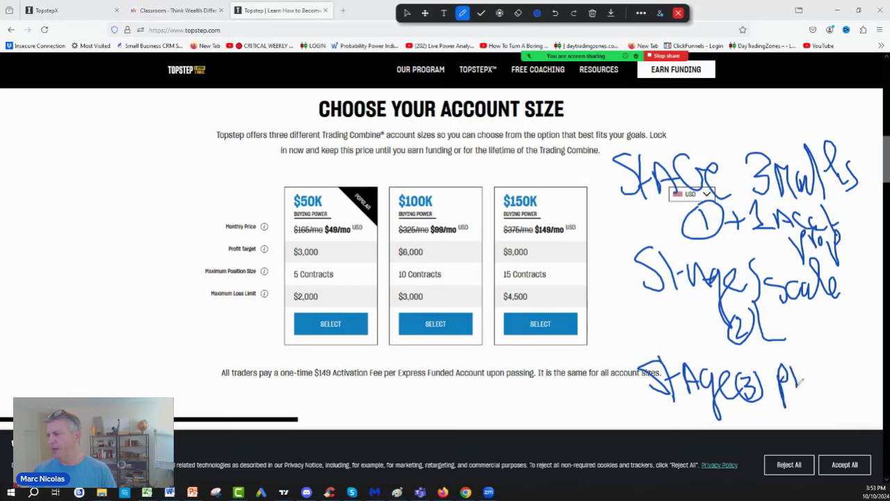
left_click_drag(779, 379, 842, 362)
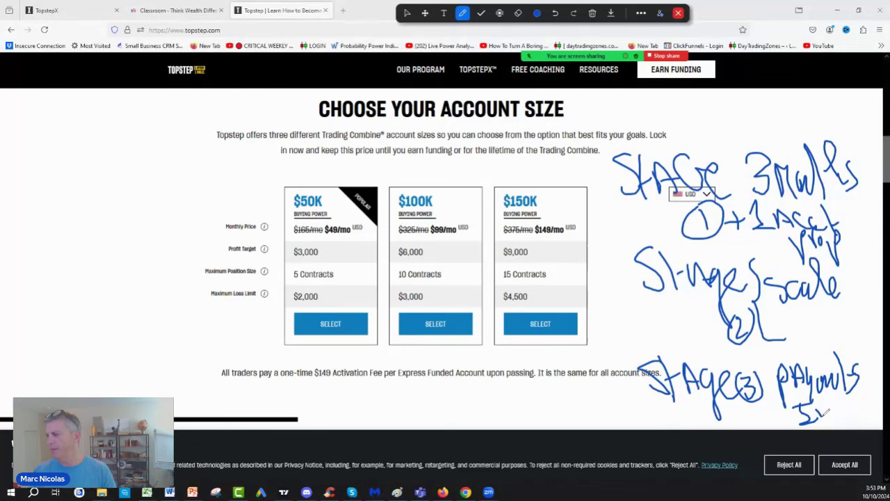
left_click_drag(831, 414, 865, 410)
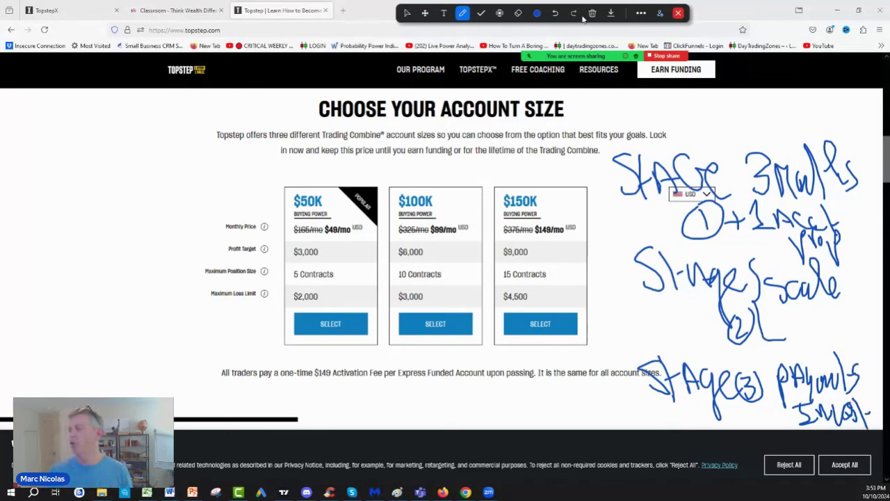
left_click(592, 12)
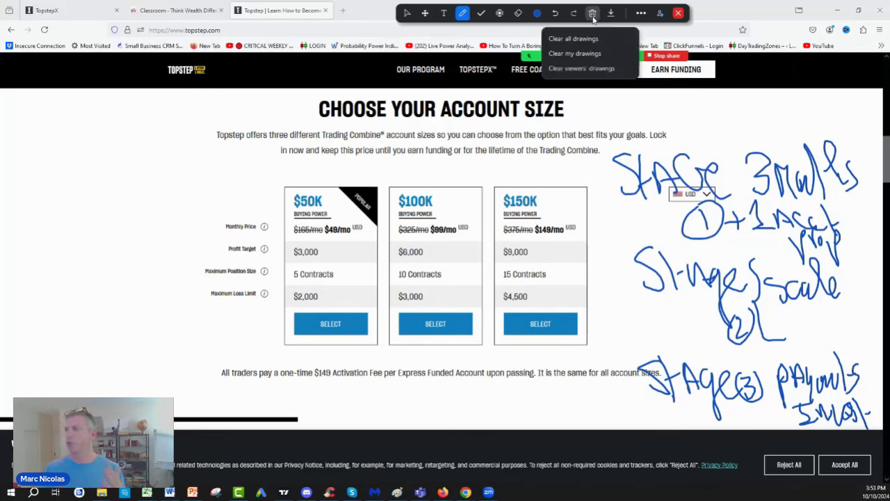
- Choose Clear all drawings, leaving the three Trading Combine plans unmarked
left_click(573, 38)
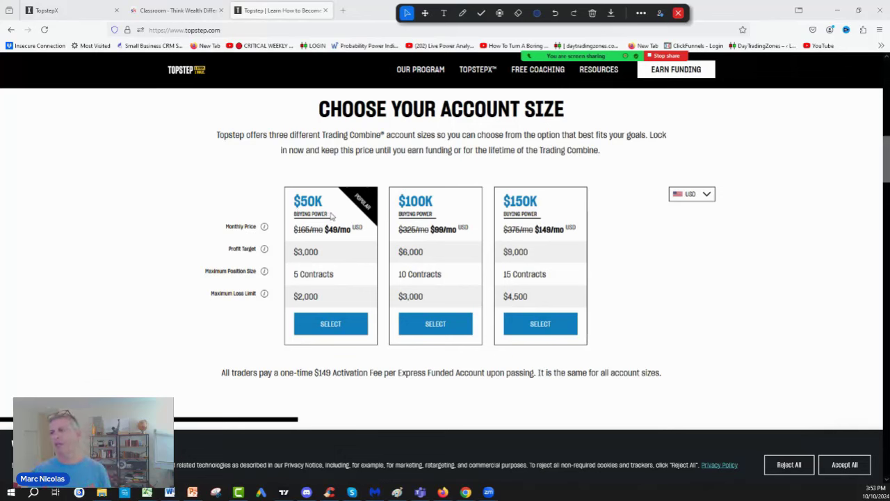
mouse_move(336, 216)
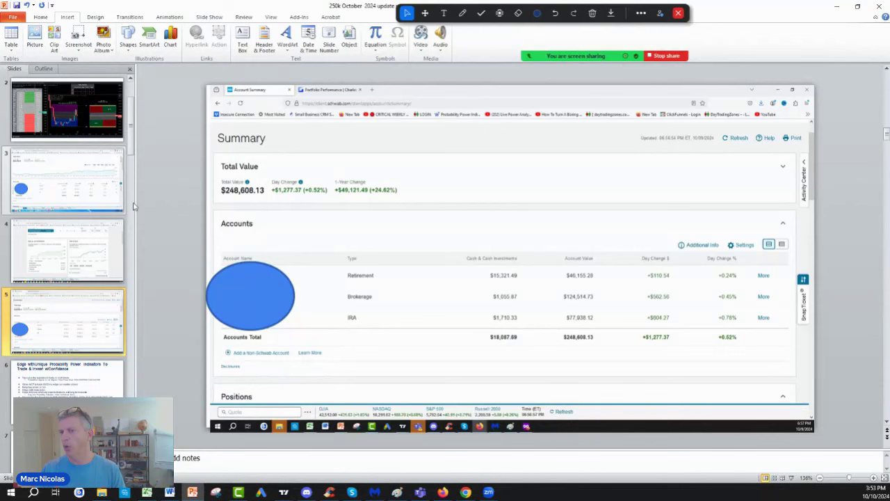
mouse_move(340, 243)
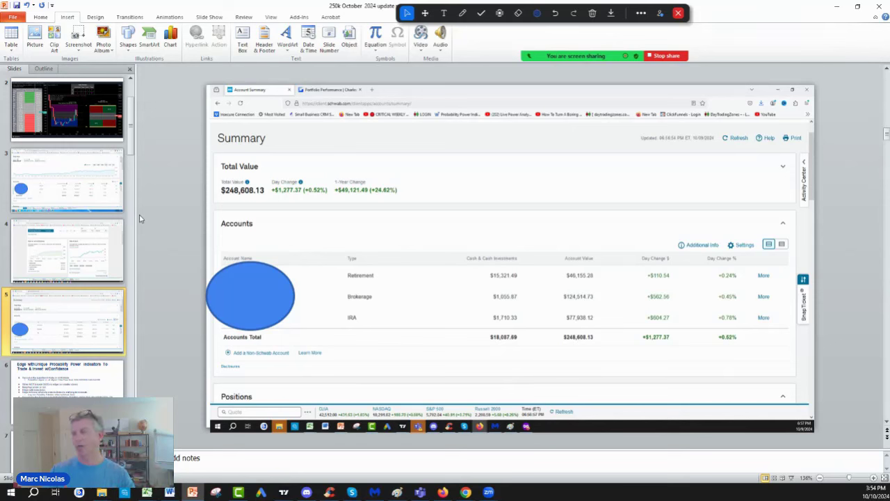
mouse_move(351, 202)
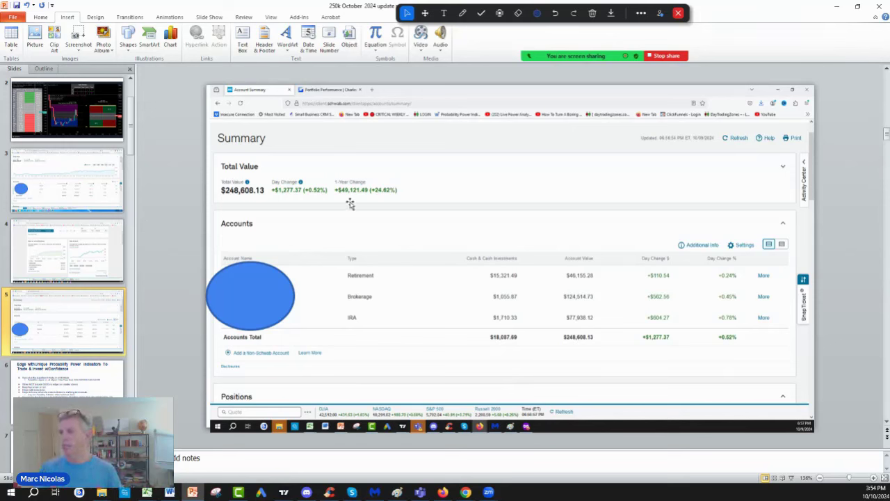
mouse_move(357, 198)
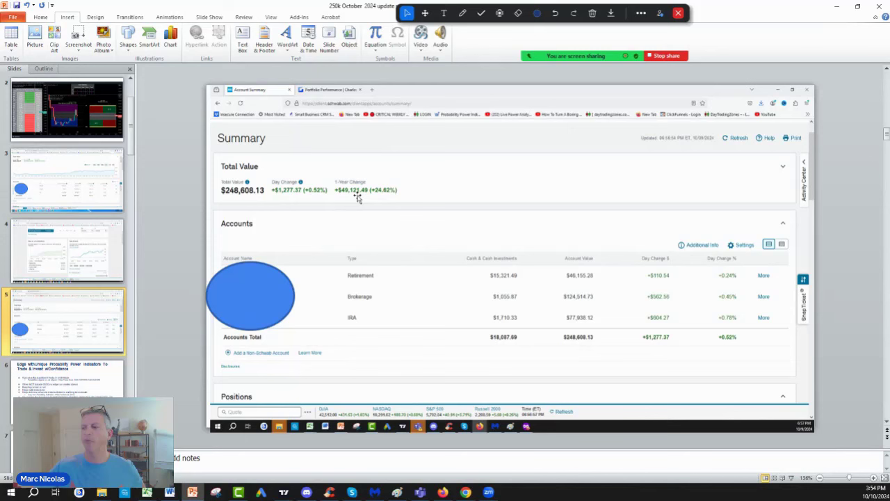
mouse_move(363, 243)
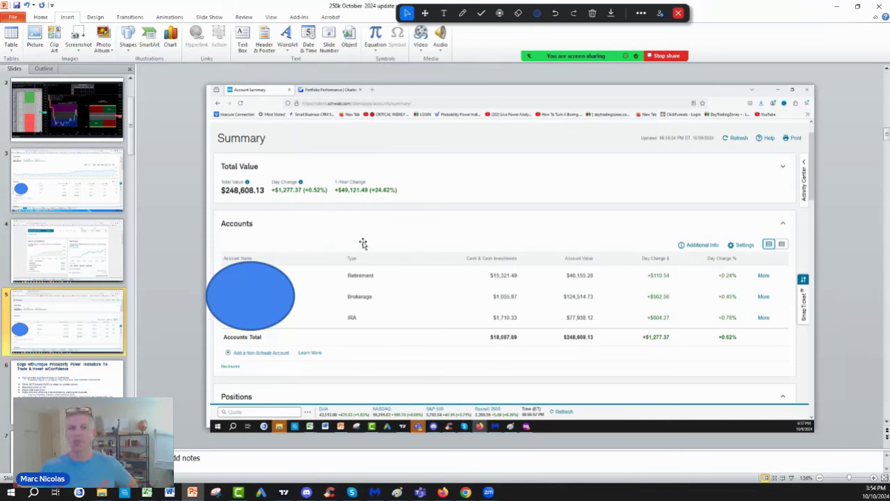
mouse_move(516, 317)
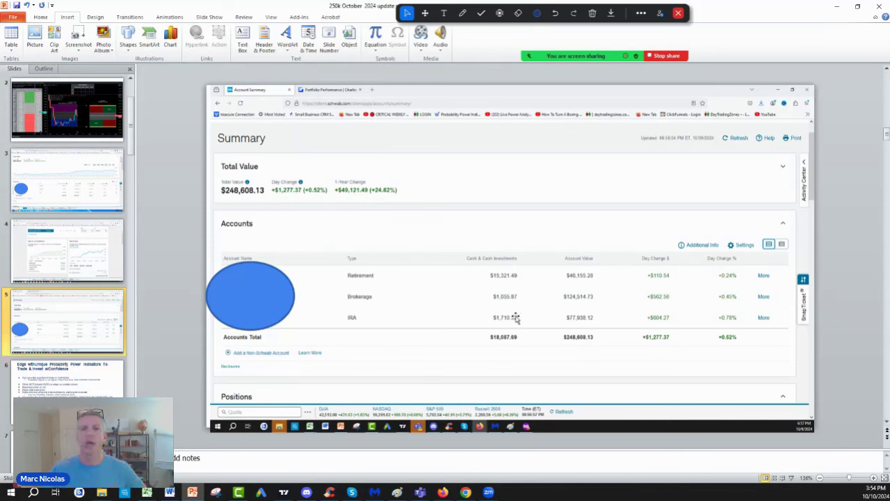
mouse_move(533, 306)
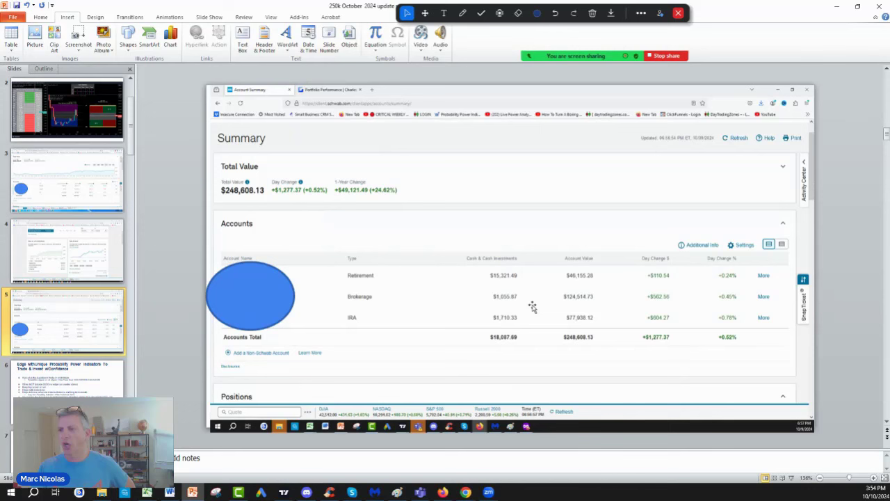
mouse_move(337, 274)
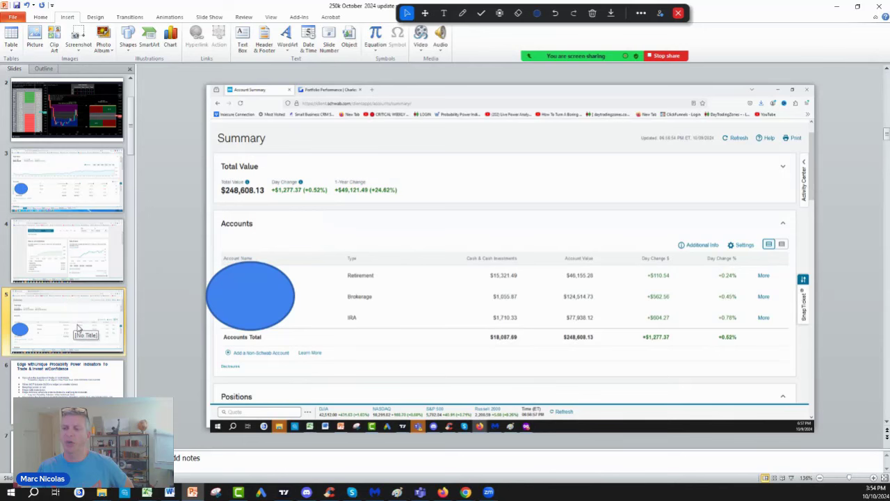
- Display slide 4 with the brokerage portfolio value and rate-of-return charts
left_click(326, 89)
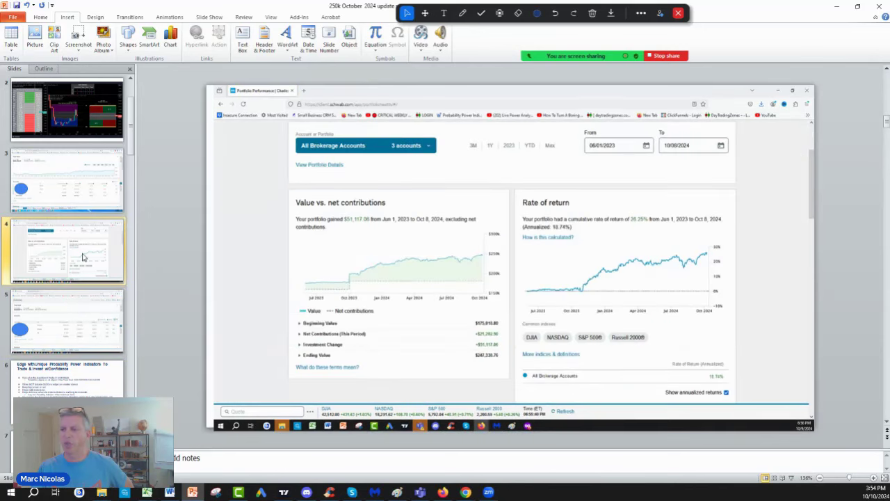
mouse_move(550, 268)
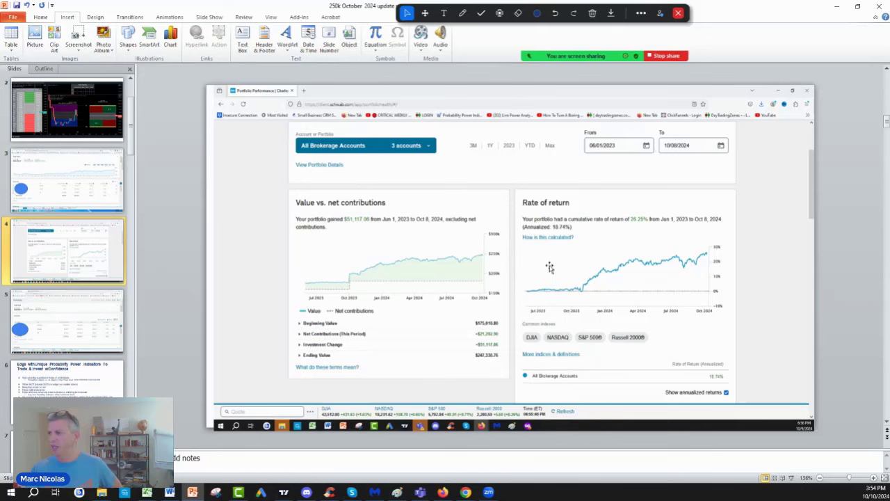
mouse_move(647, 241)
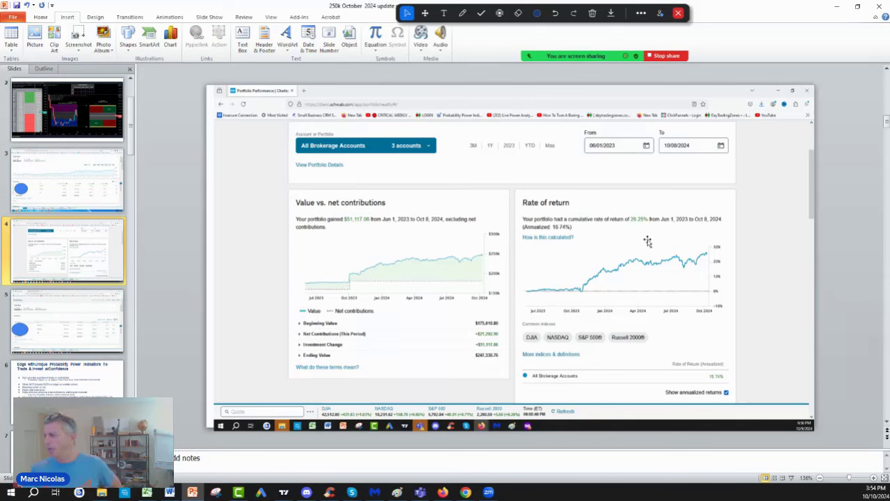
mouse_move(701, 232)
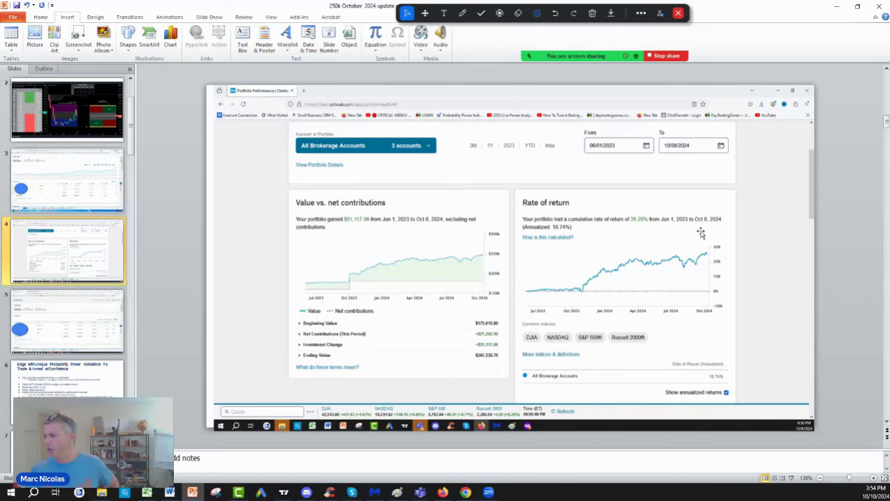
mouse_move(557, 256)
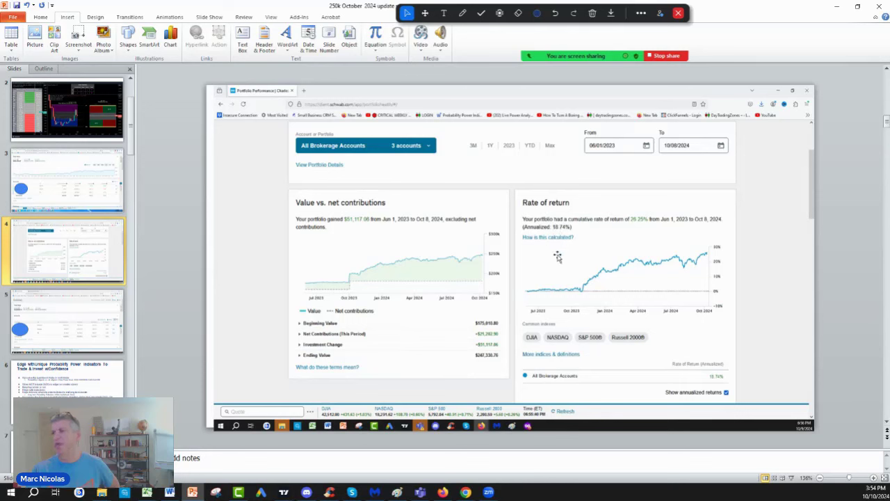
mouse_move(402, 270)
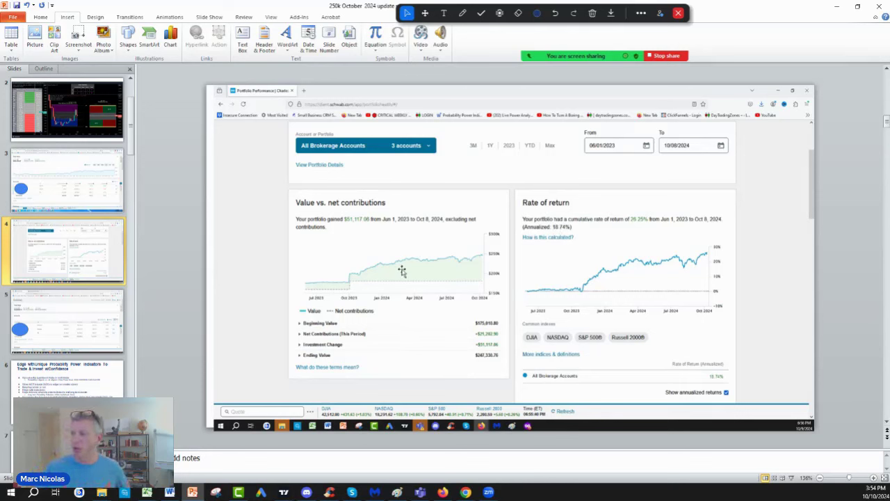
mouse_move(391, 353)
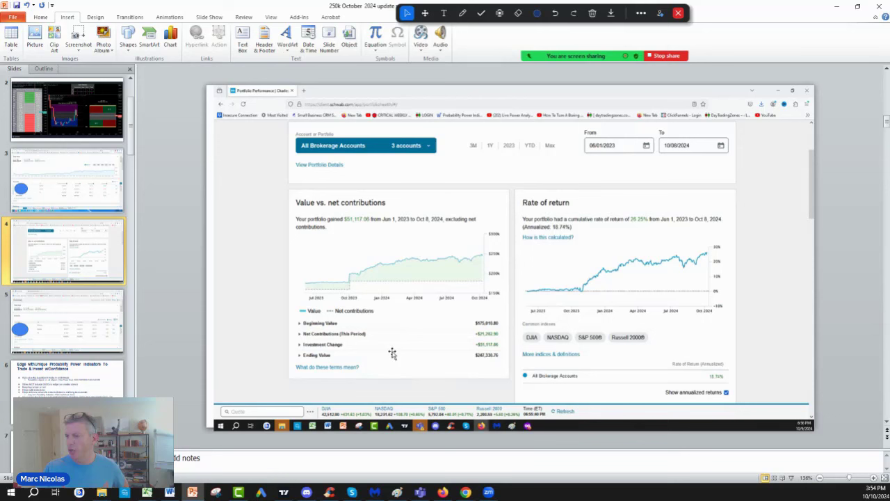
mouse_move(433, 320)
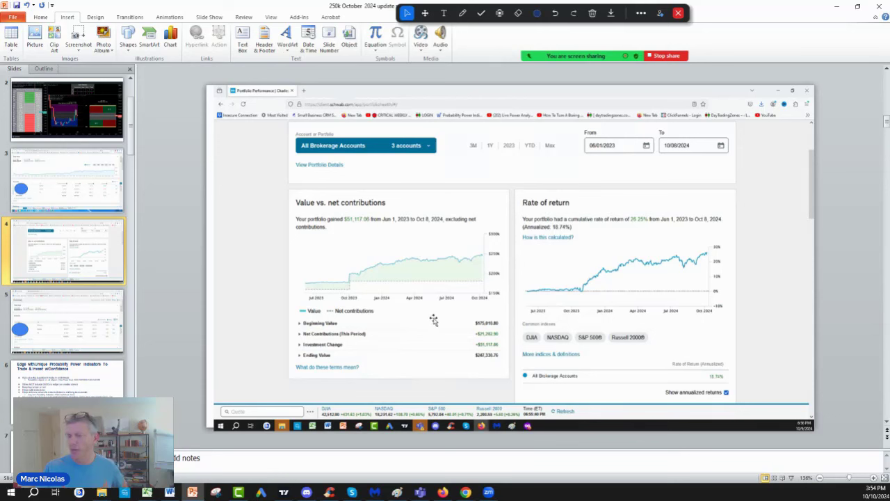
mouse_move(484, 360)
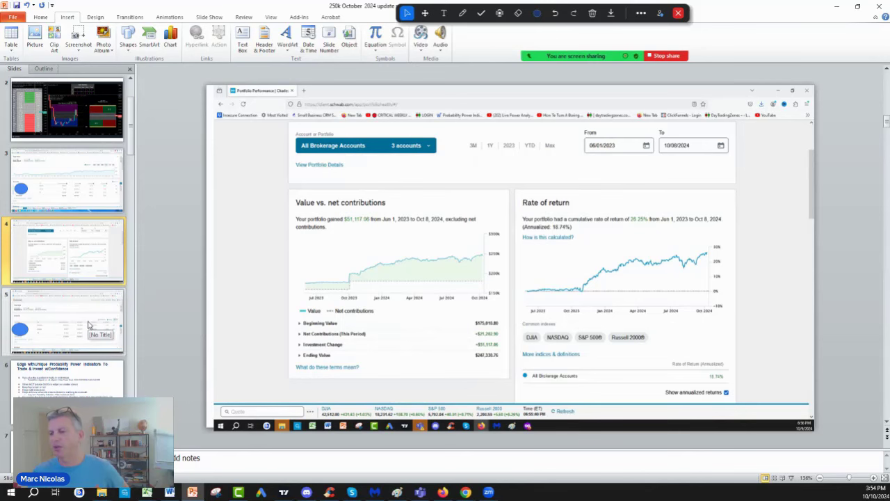
left_click(258, 89)
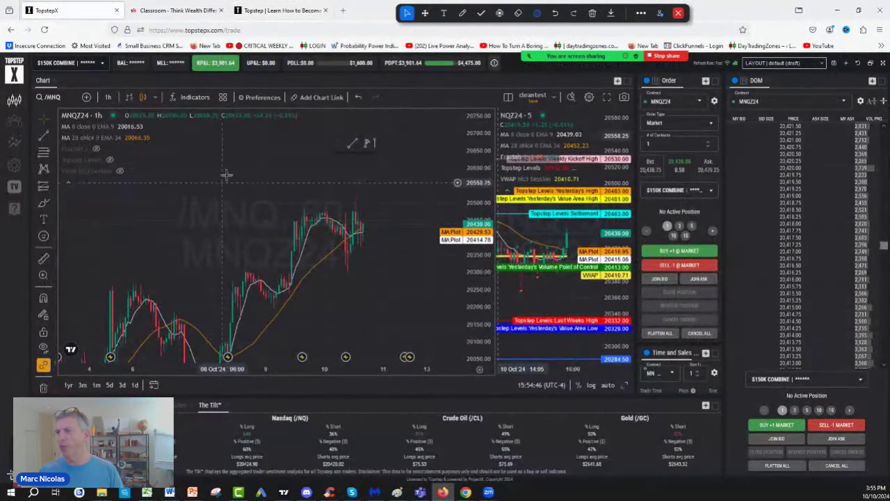
mouse_move(322, 233)
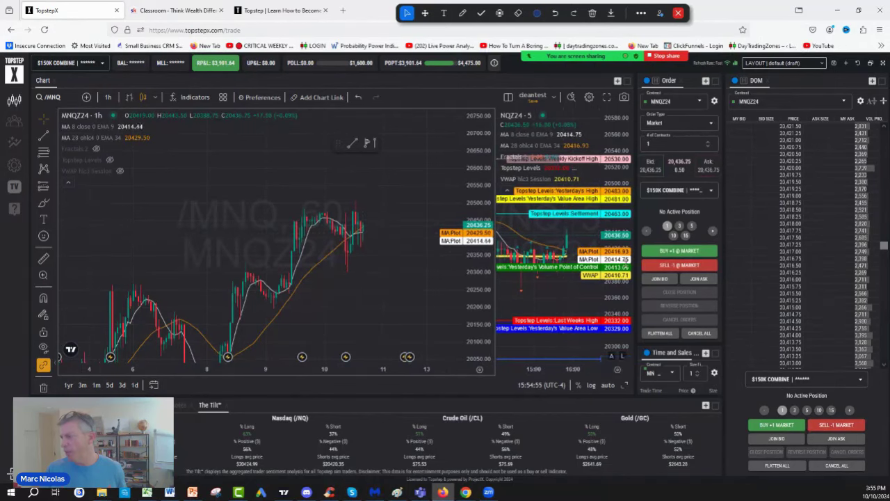
mouse_move(389, 216)
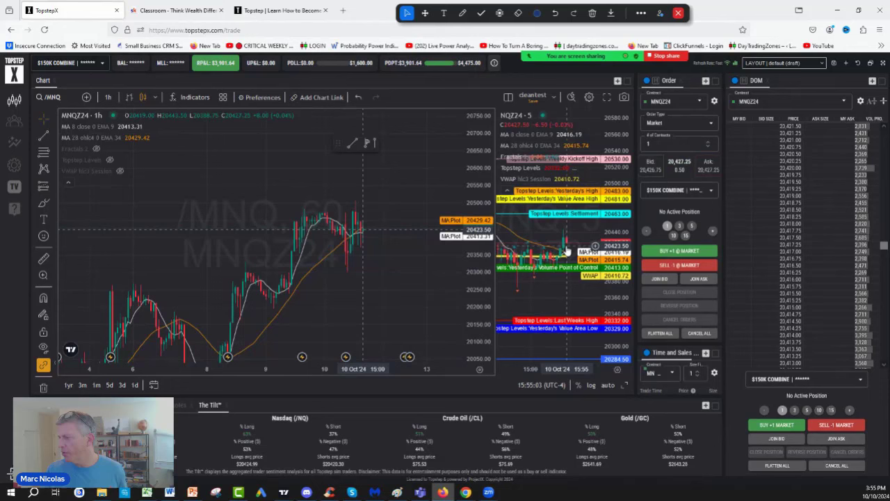
- Buy one MNQZ24 contract at market
left_click(679, 251)
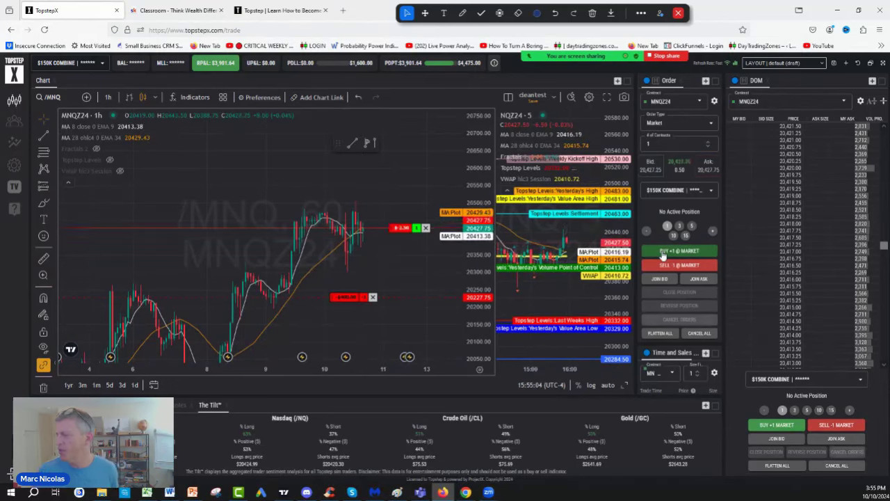
- Set a profit target near 20451.50 and raise the stop to about 20413.50
left_click(678, 251)
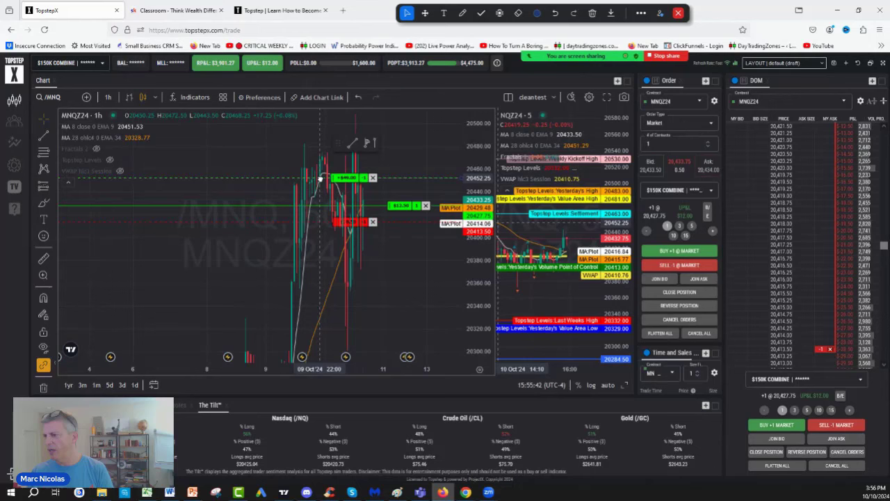
mouse_move(334, 308)
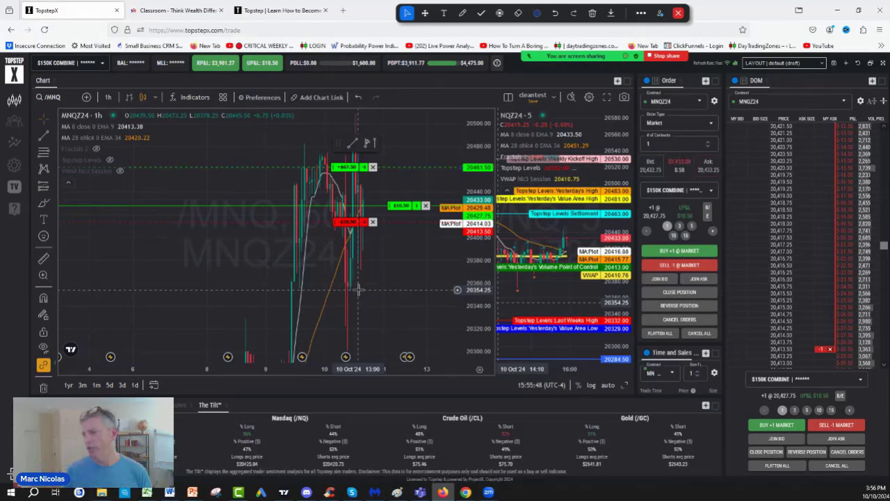
mouse_move(399, 248)
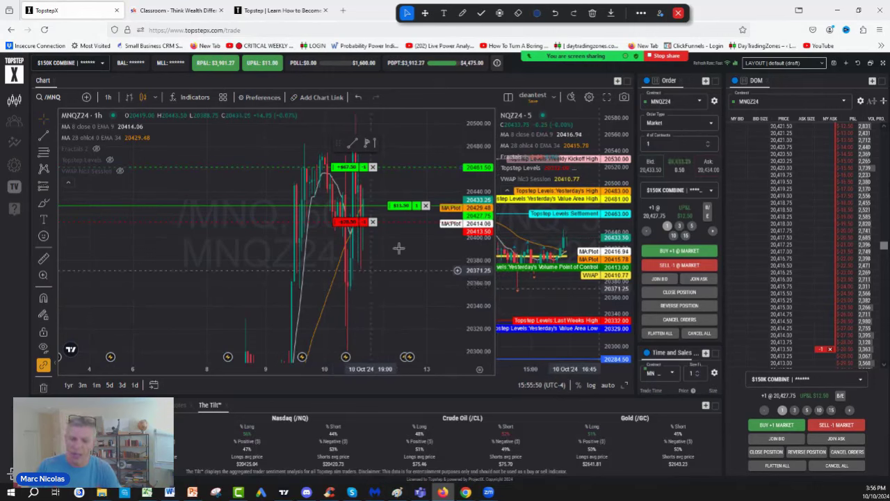
mouse_move(409, 244)
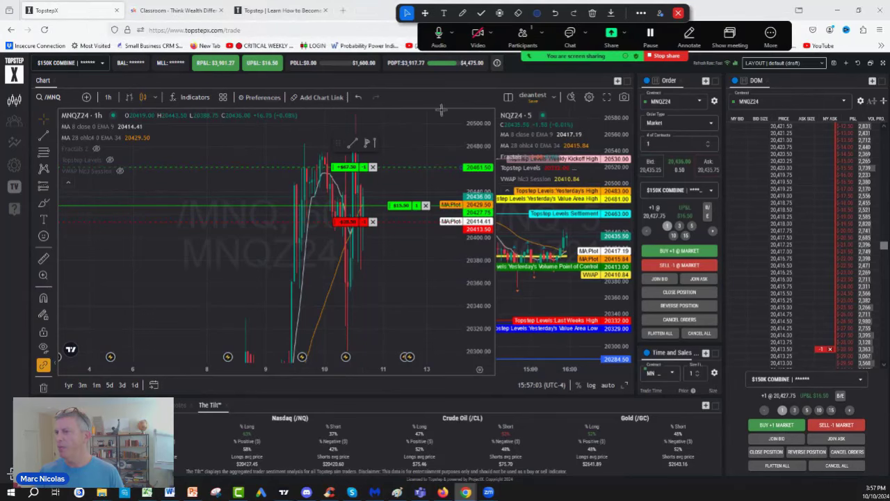
mouse_move(345, 111)
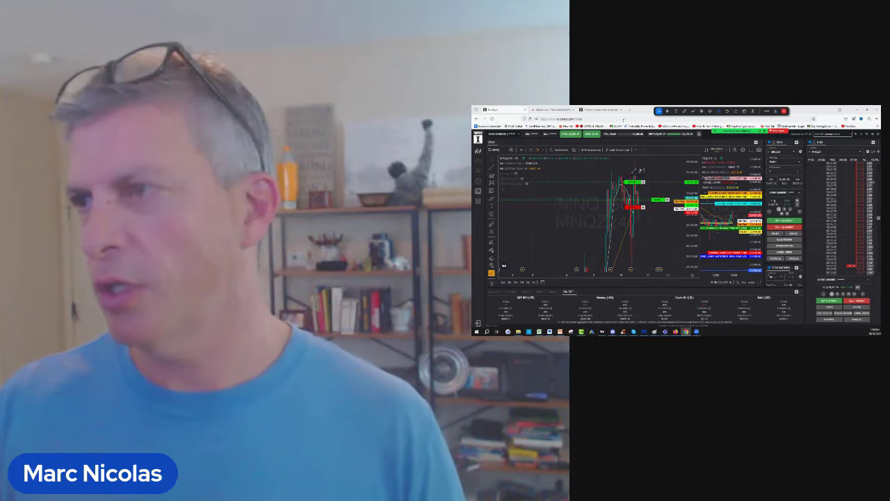
- Switch to the Wells Fargo Reflect Card page and handwrite a note below the circled 5k – 25k range
left_click(633, 110)
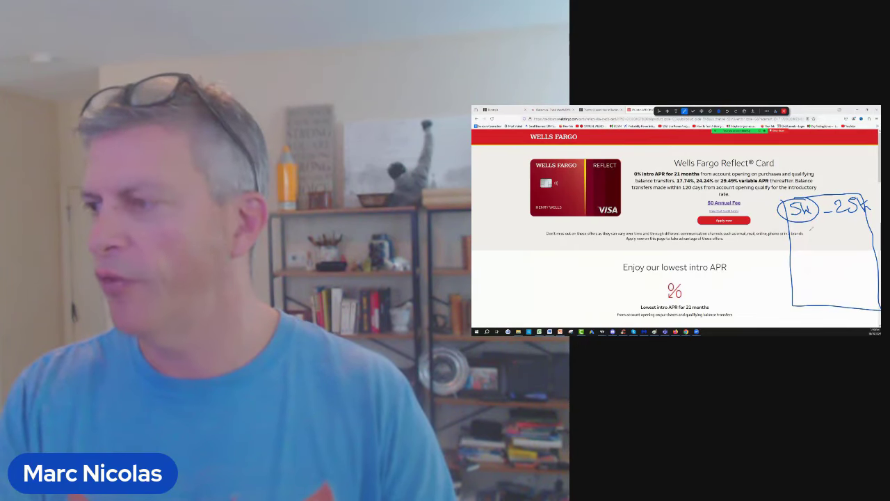
left_click_drag(803, 226, 831, 233)
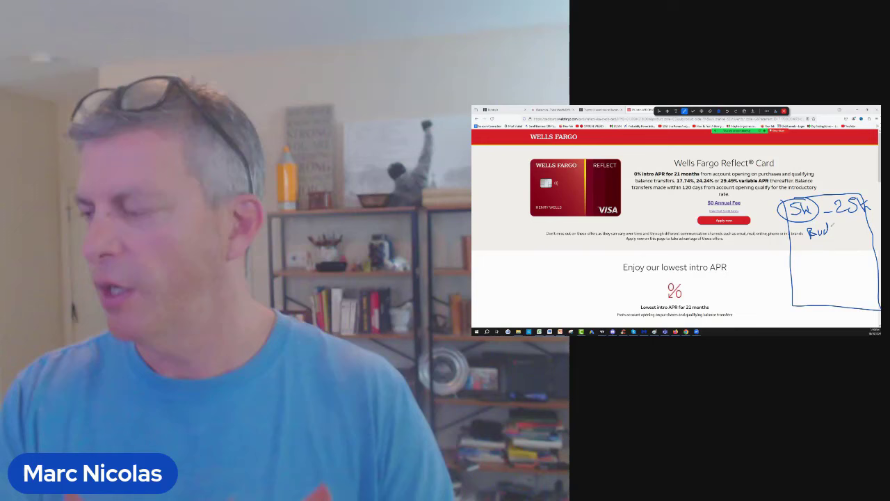